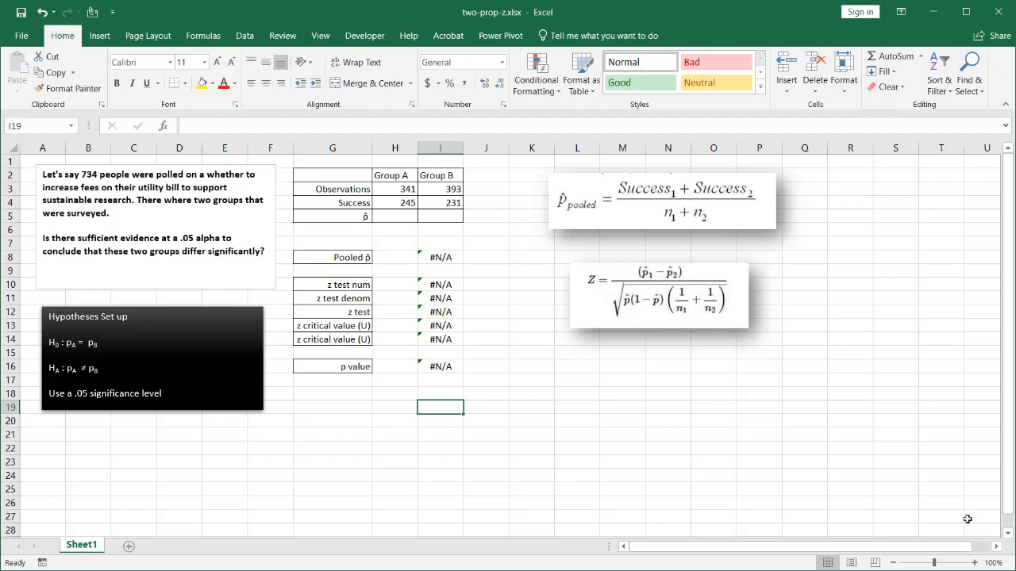
mouse_move(375, 337)
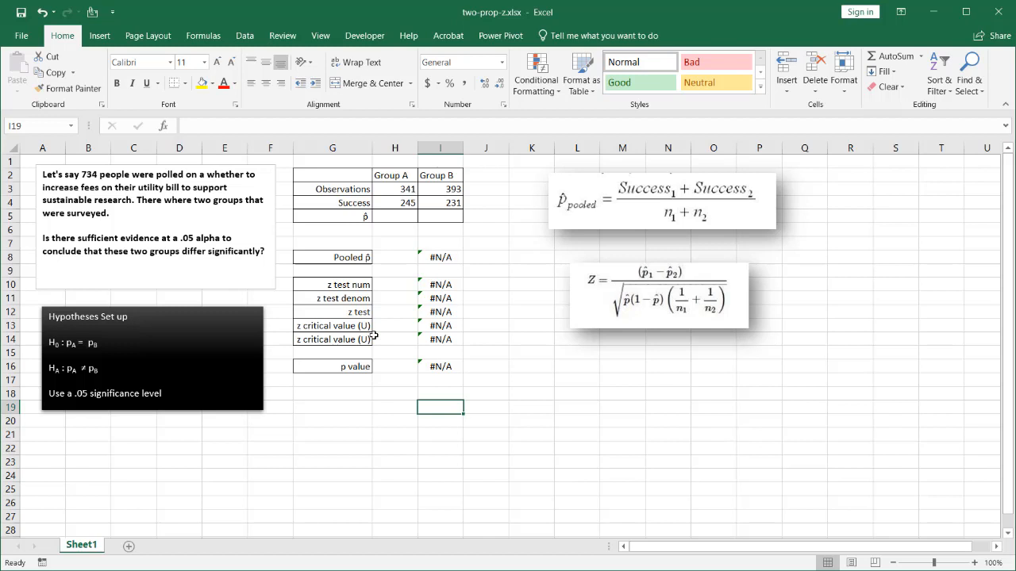
mouse_move(368, 498)
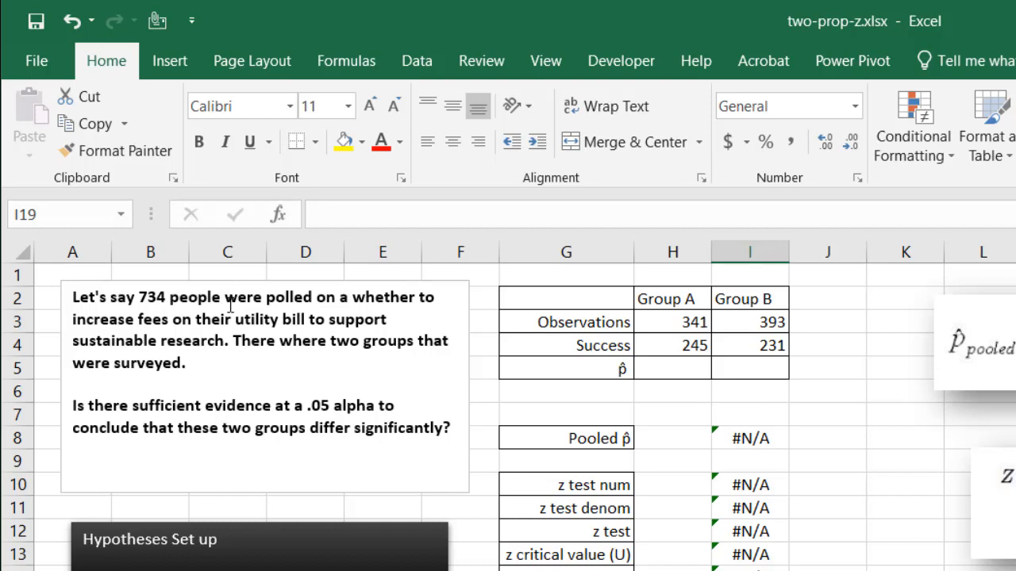
mouse_move(665, 354)
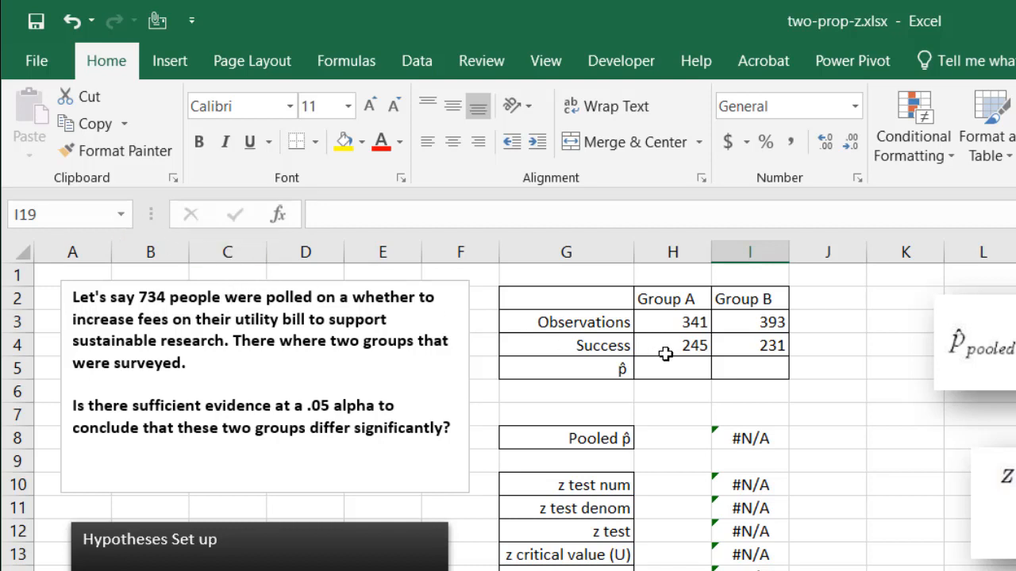
Review both groups' success and observation counts and the null hypothesis statement.
click(673, 345)
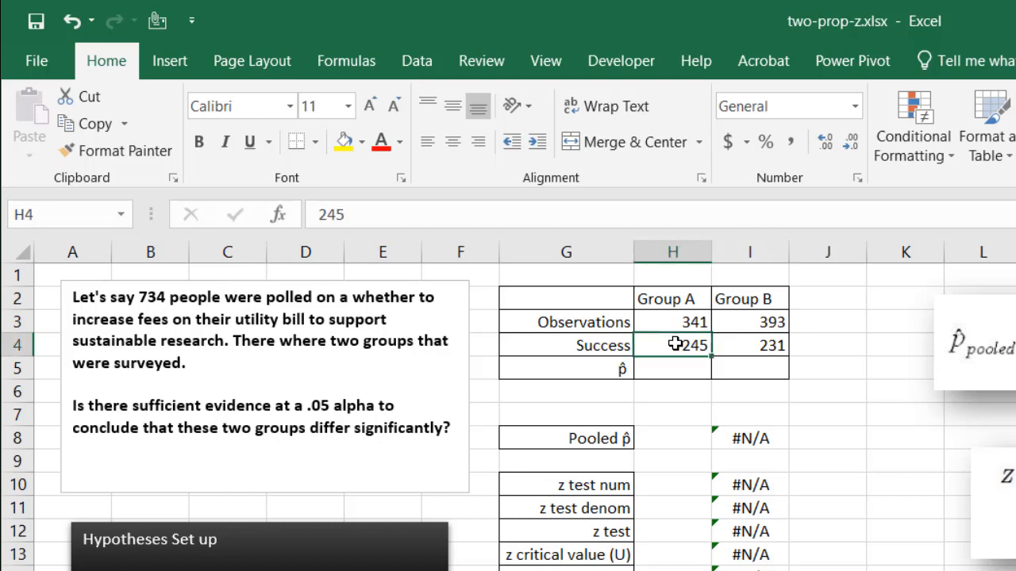
click(749, 344)
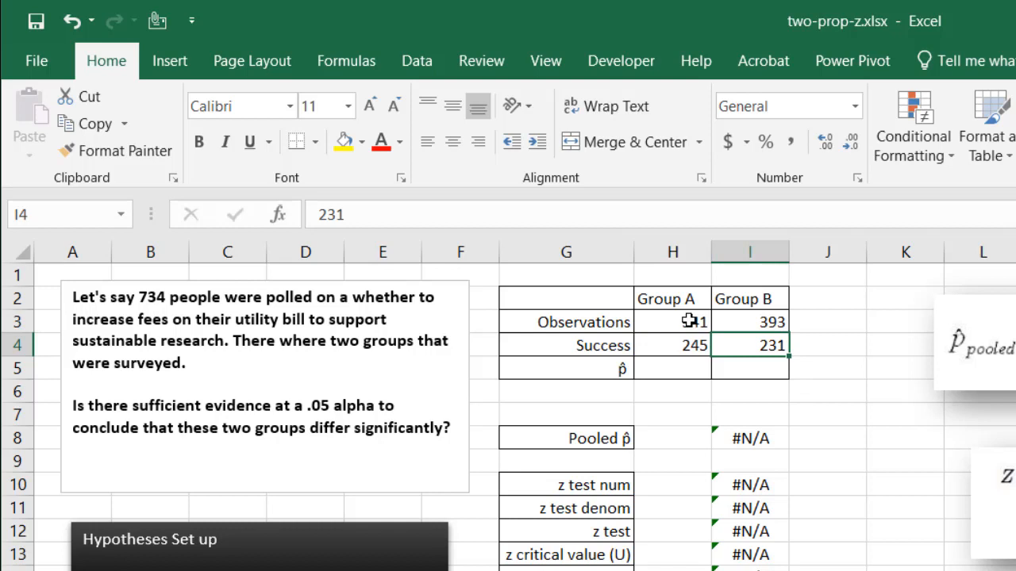
click(673, 321)
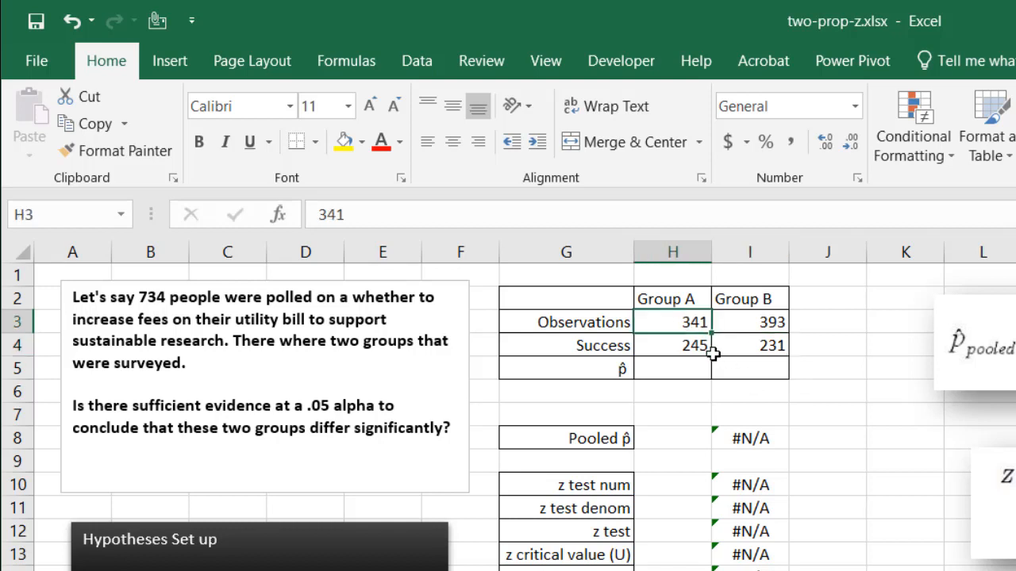
click(749, 320)
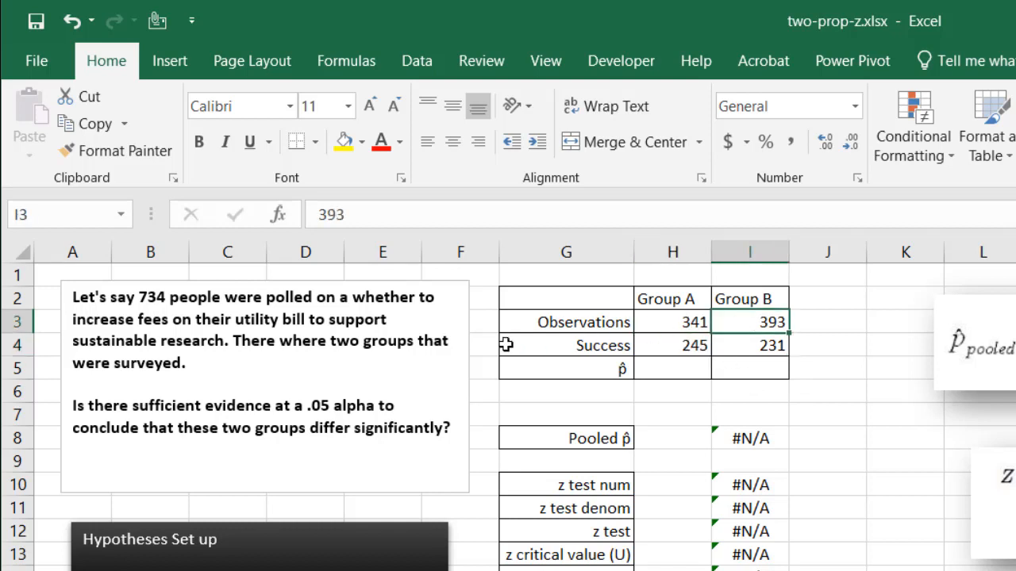
mouse_move(334, 366)
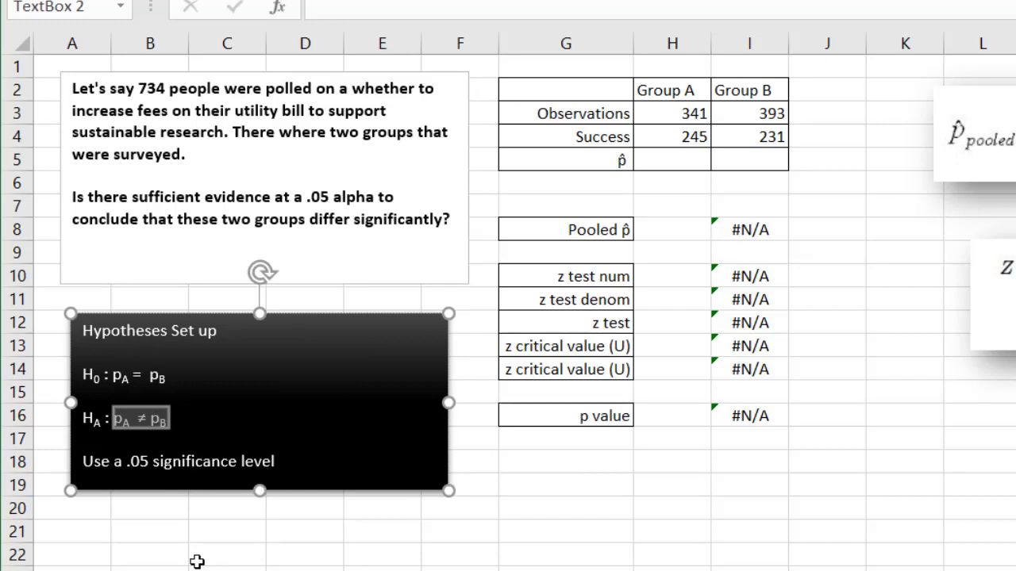
click(139, 375)
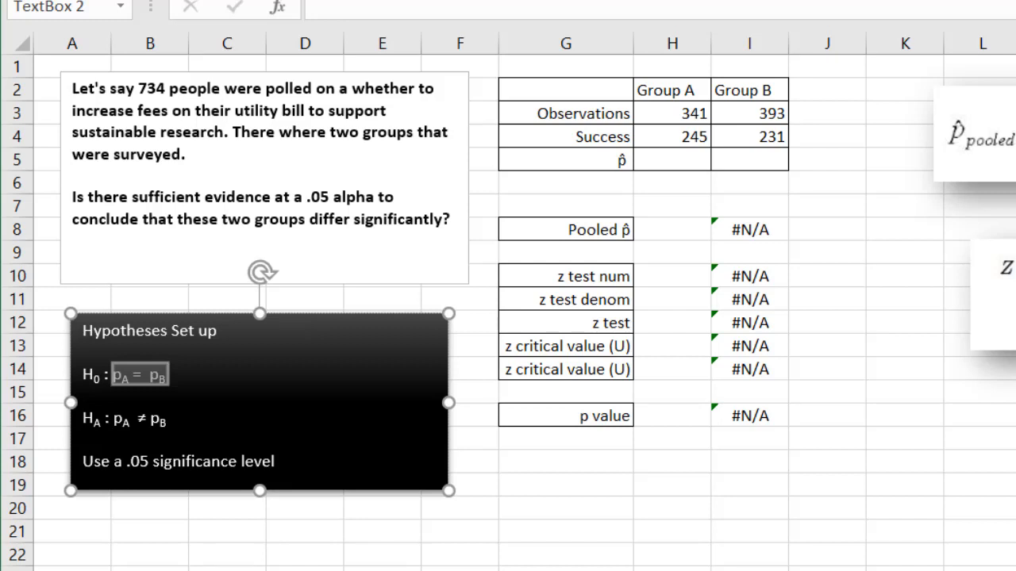
mouse_move(571, 263)
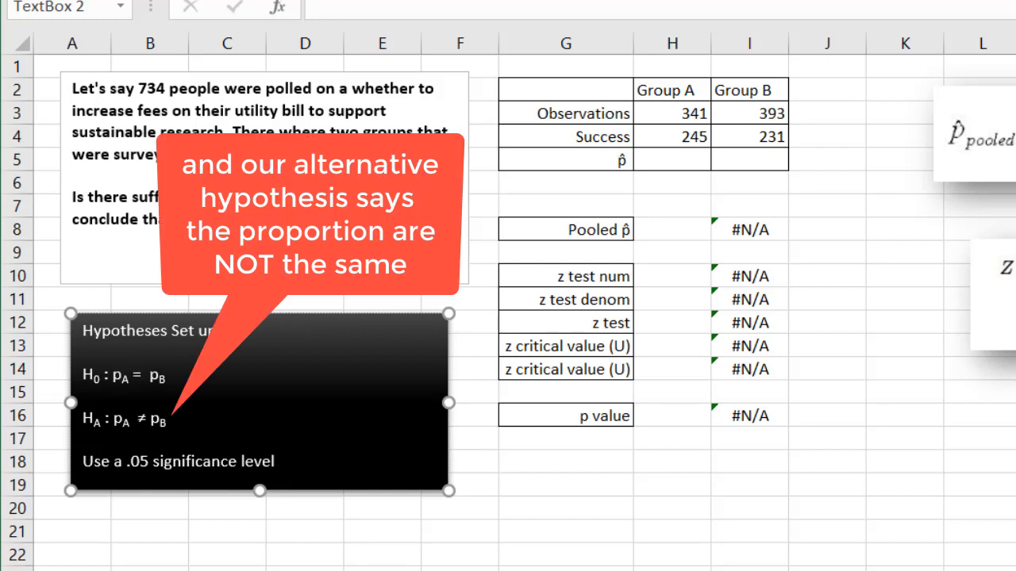
mouse_move(1012, 126)
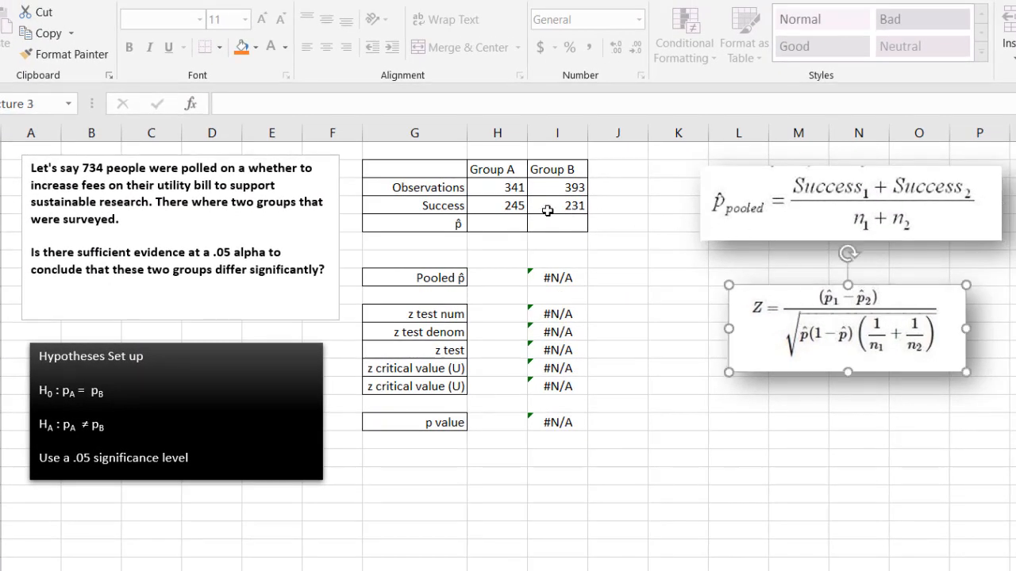
Enter p̂ =H4/H3 for Group A (0.718475) and fill it across to Group B (0.587786).
click(497, 222)
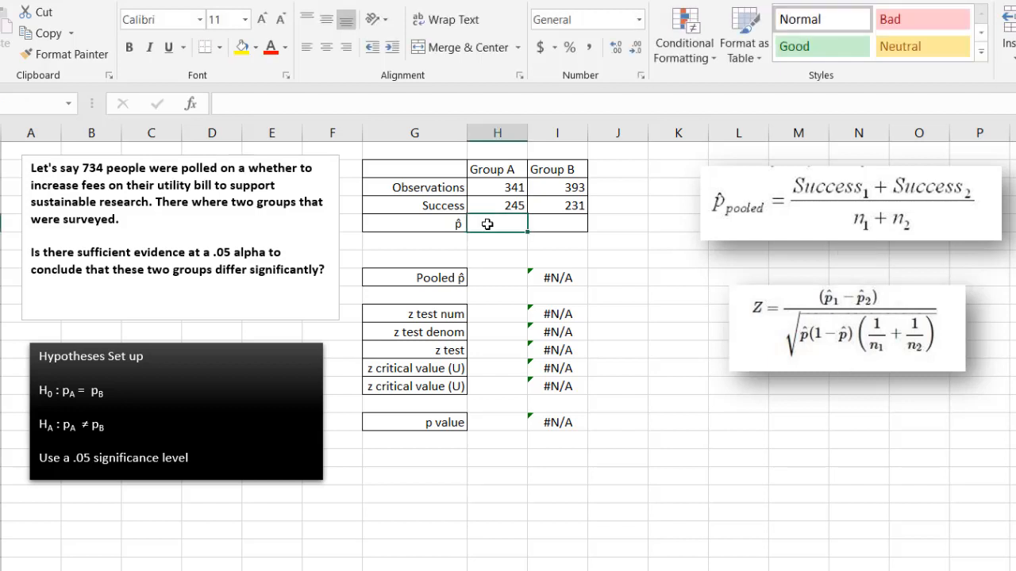
click(498, 205)
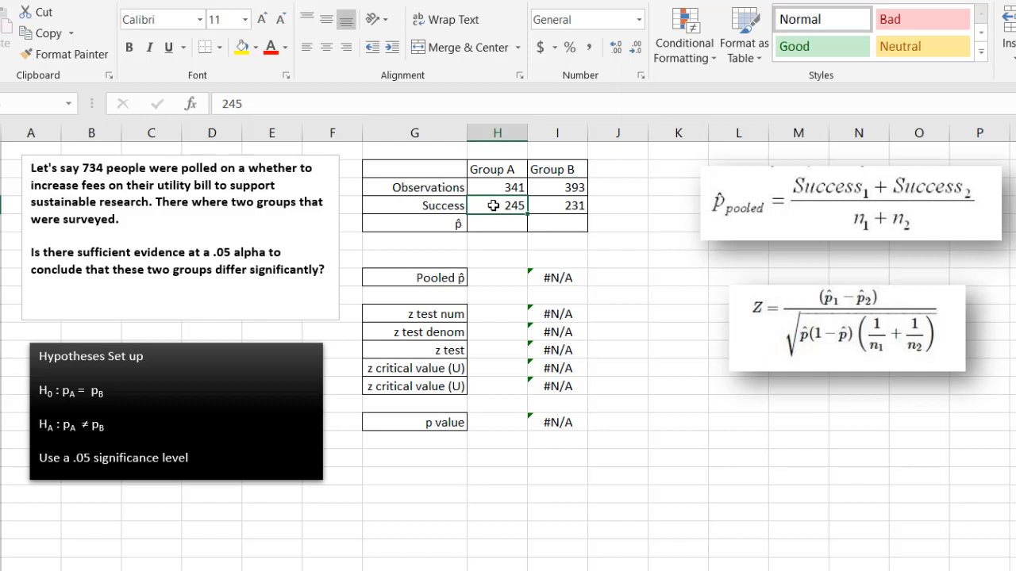
click(499, 222)
text(=)
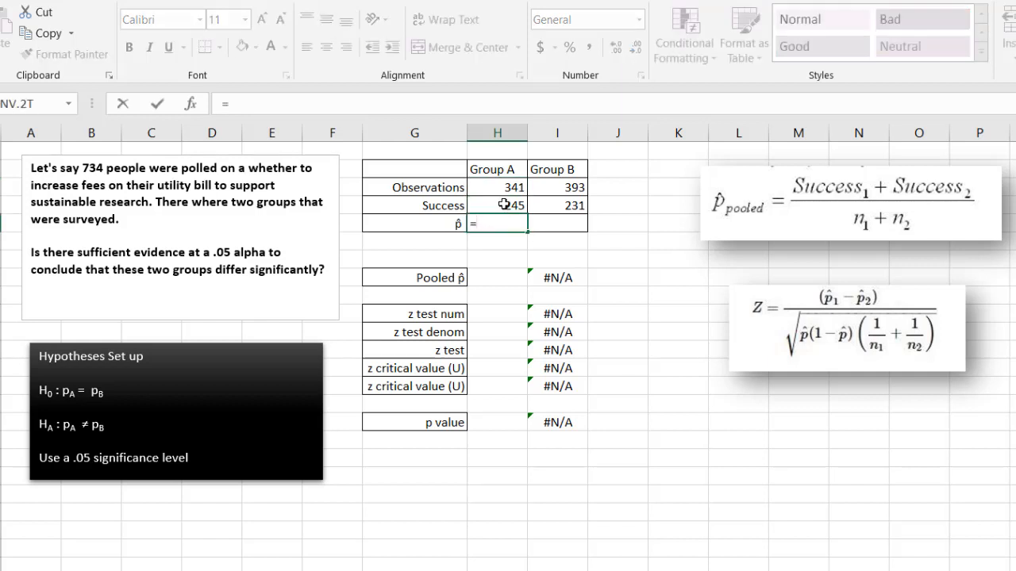
text(H4/)
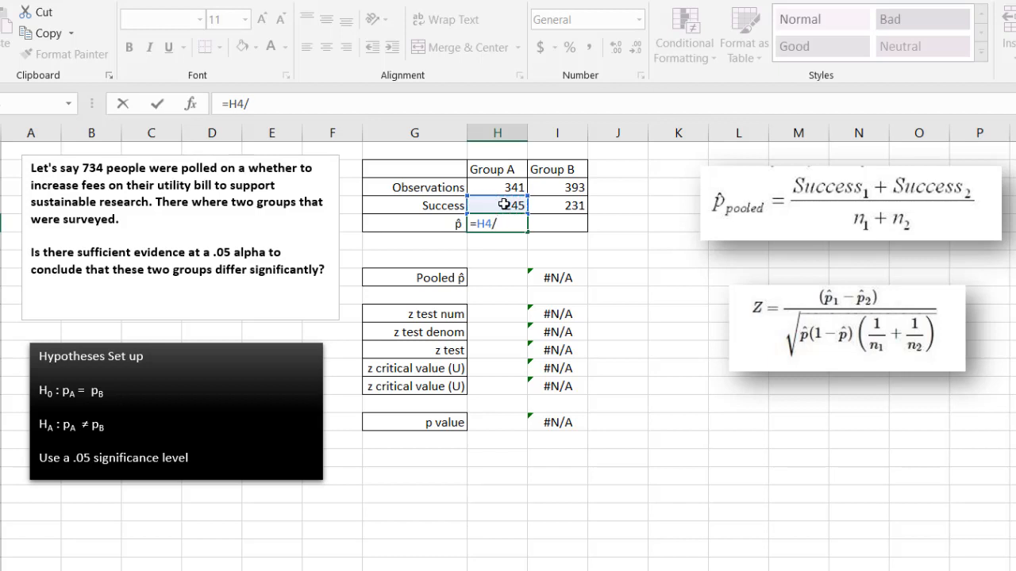
key(Return)
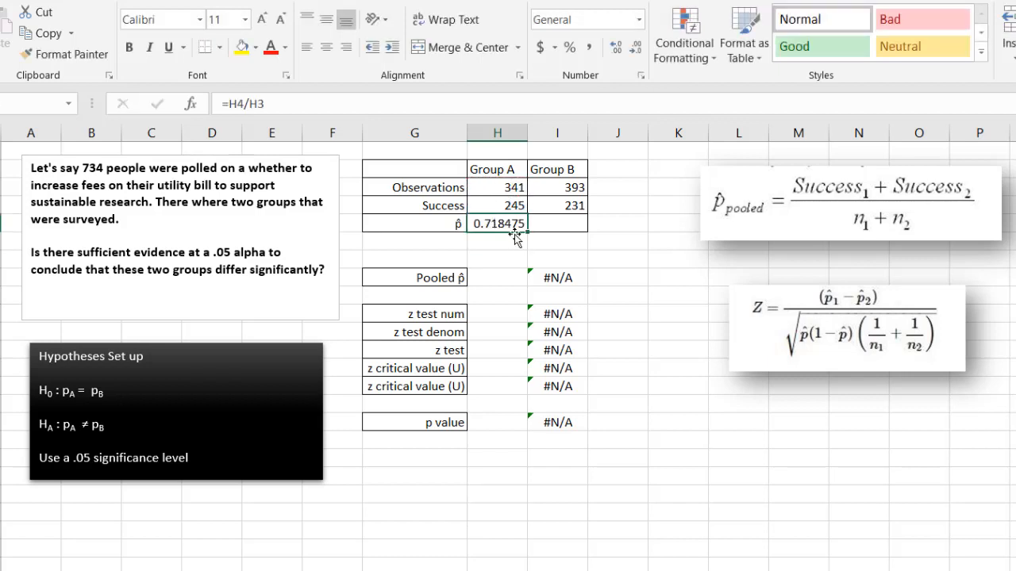
drag(518, 222, 557, 223)
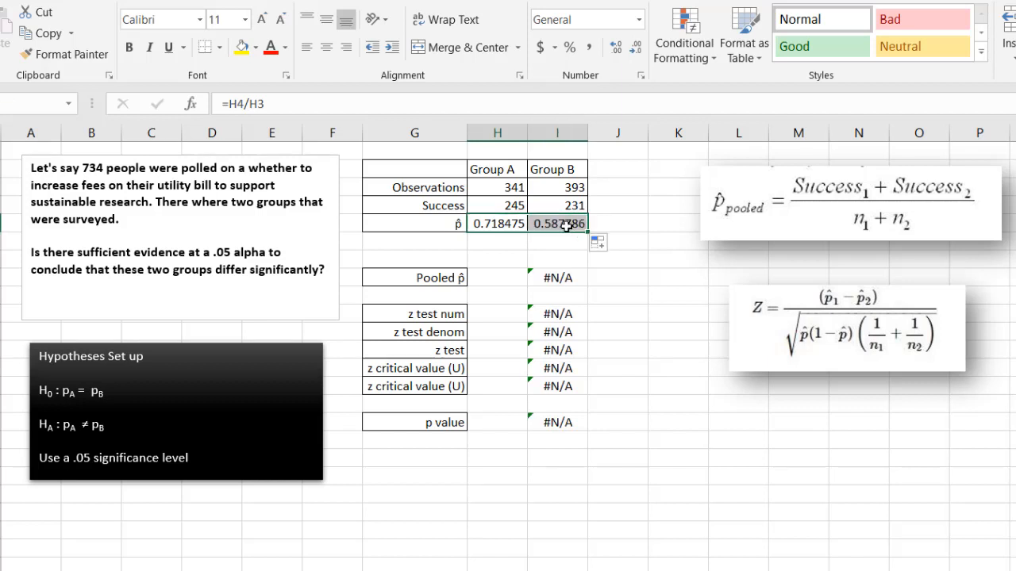
Compute pooled p̂ in H8 as =SUM(H4:I4)/SUM(H3:I3), giving 0.648501.
click(415, 276)
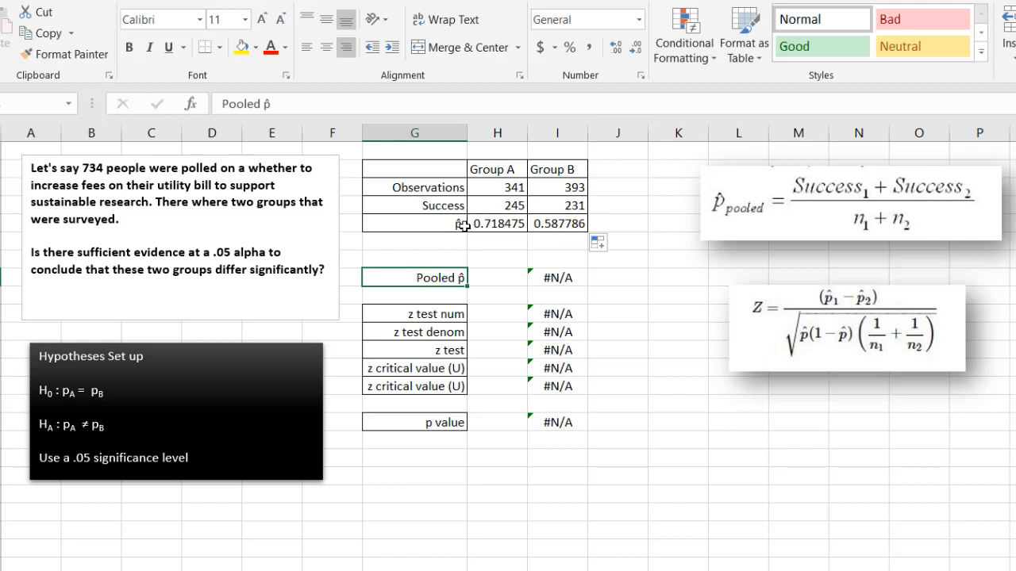
click(556, 222)
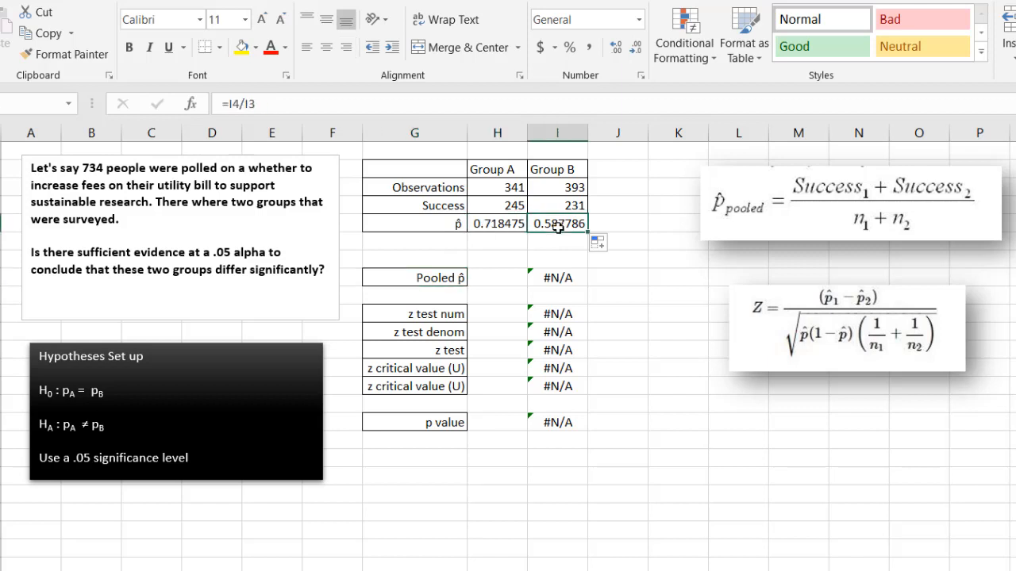
click(499, 222)
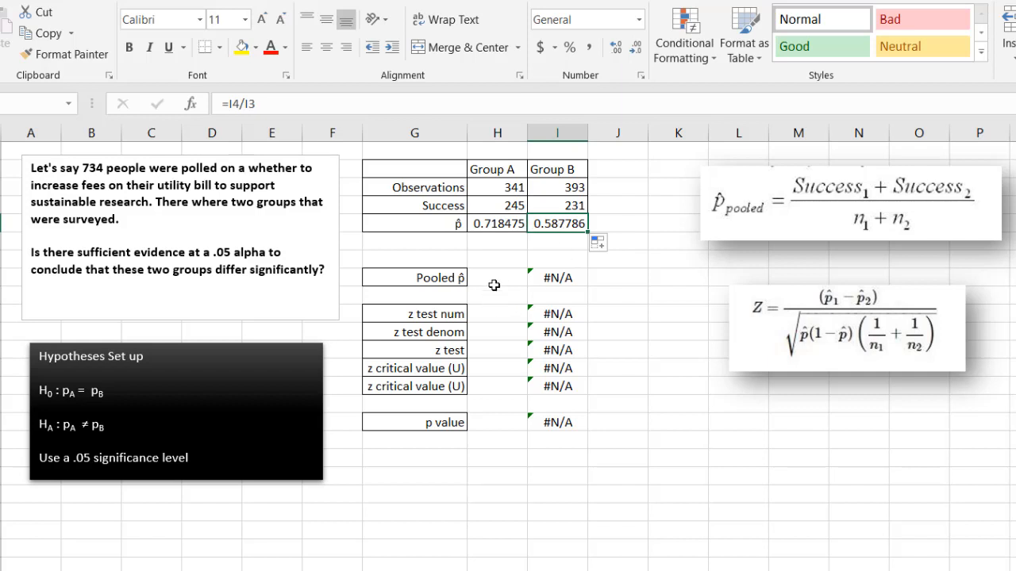
click(499, 276)
text(=)
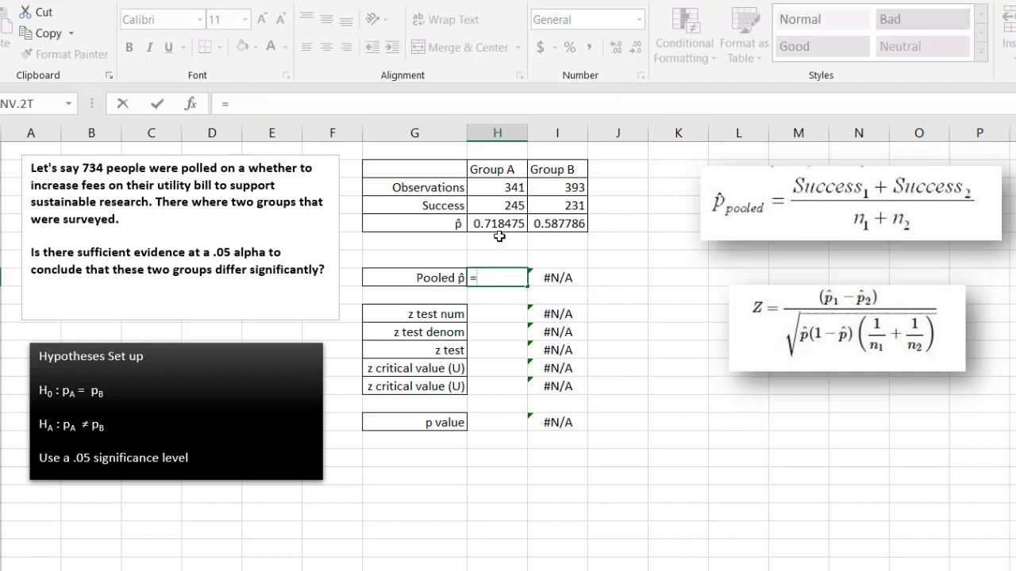
text((H4:I4)/SUM(H3:I3)
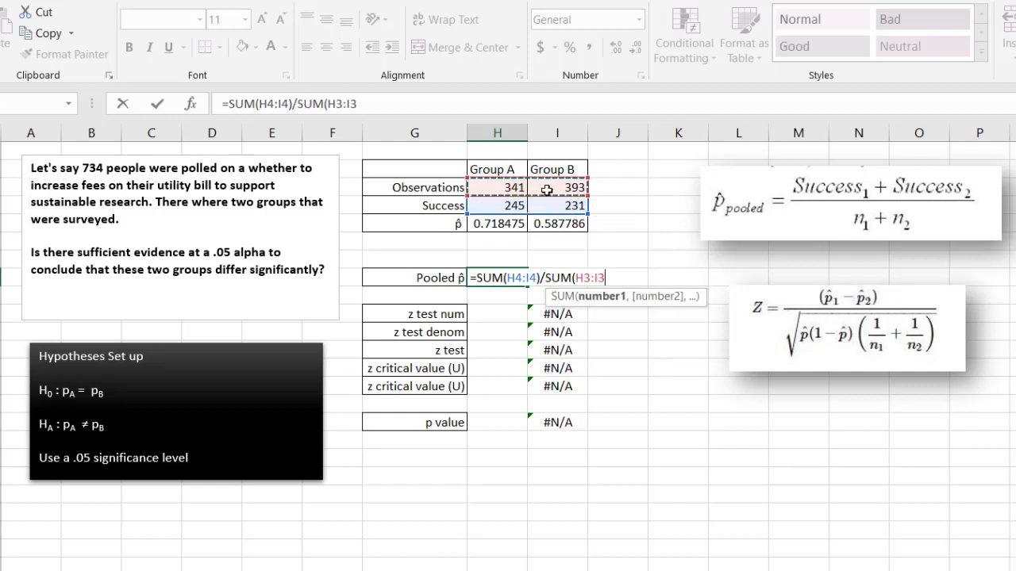
key(Return)
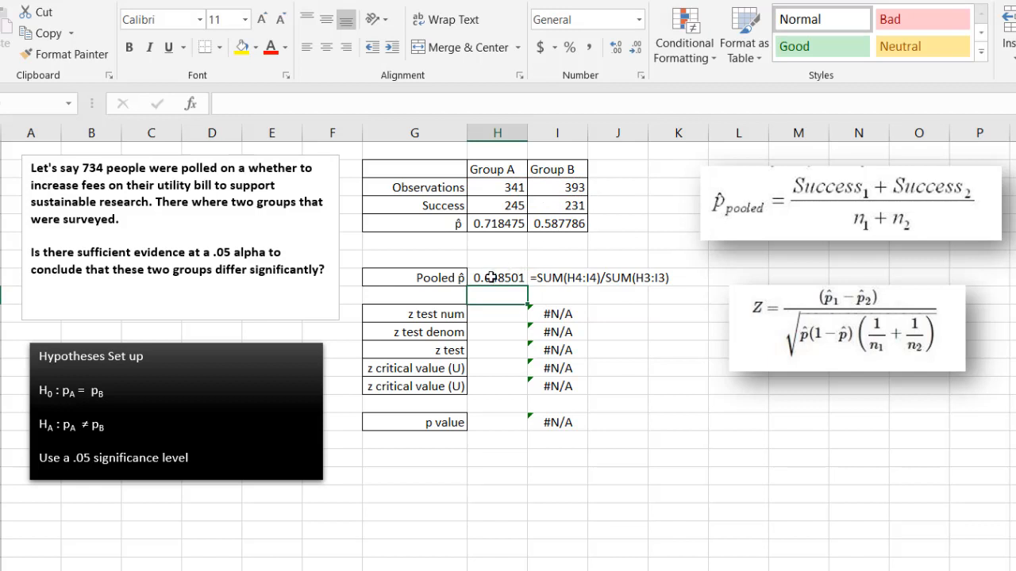
click(498, 276)
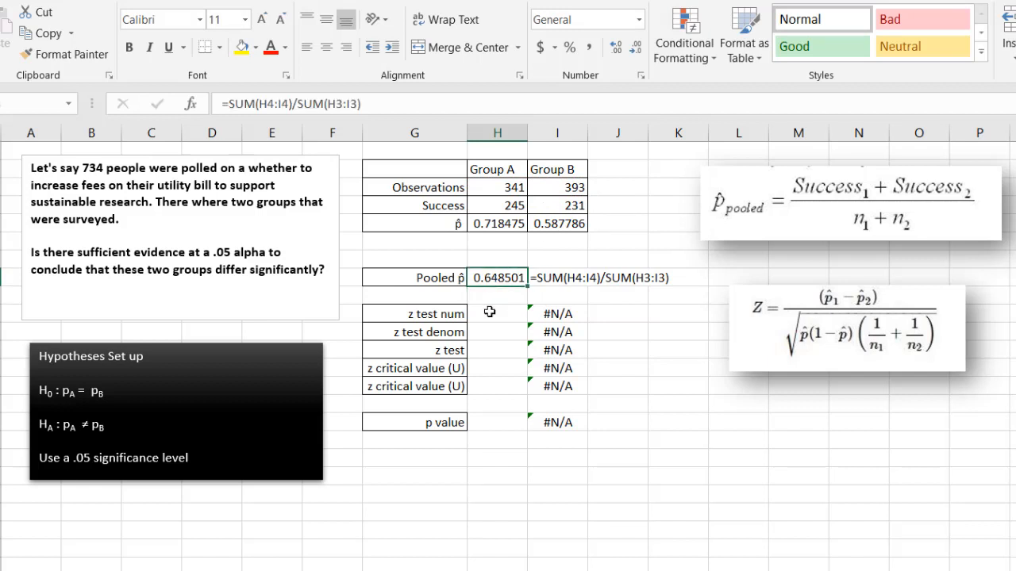
click(496, 314)
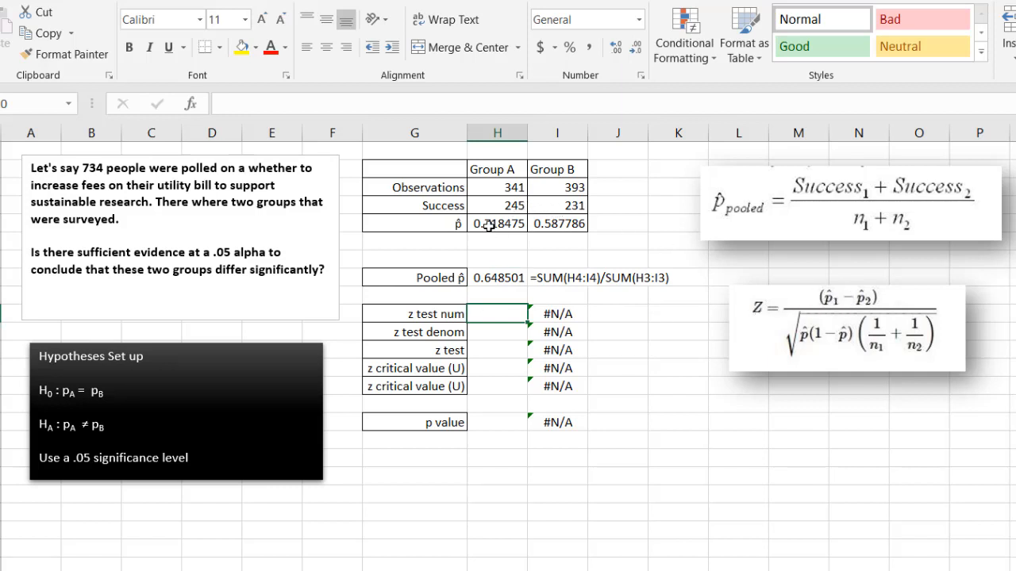
Enter the z-test numerator, Group A's p̂ minus Group B's, giving 0.130689.
click(498, 222)
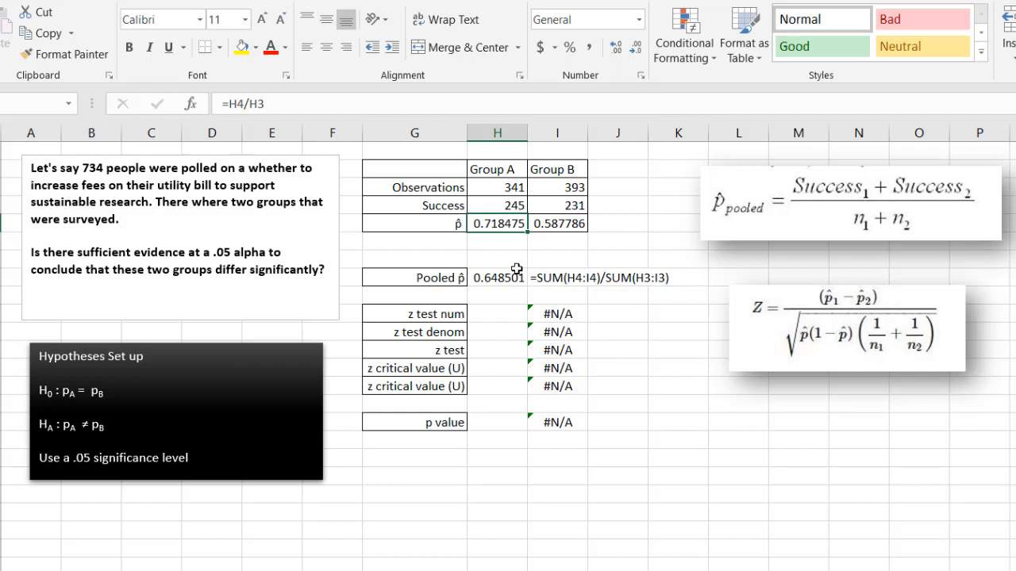
click(499, 314)
text(=H5-)
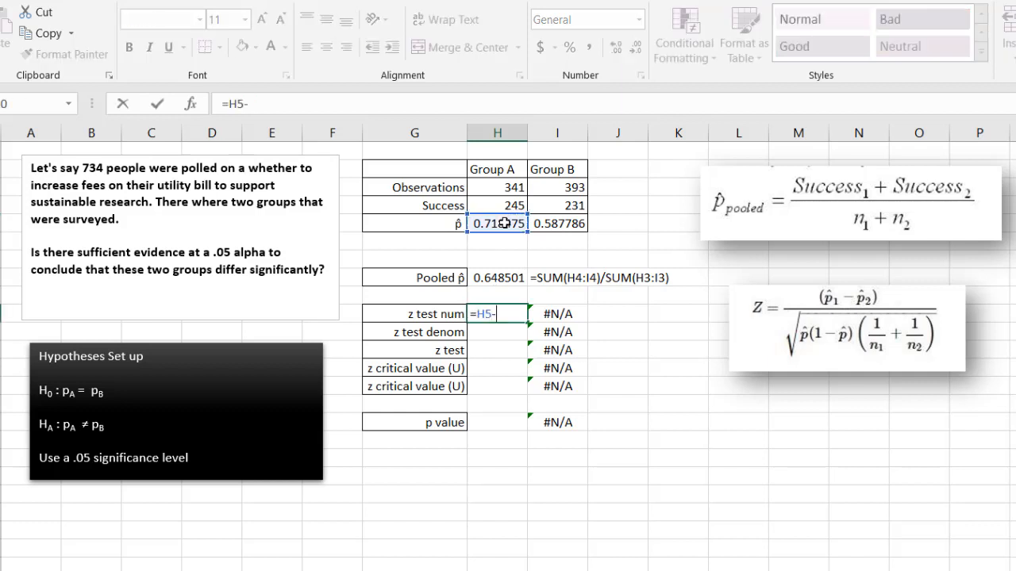
key(Return)
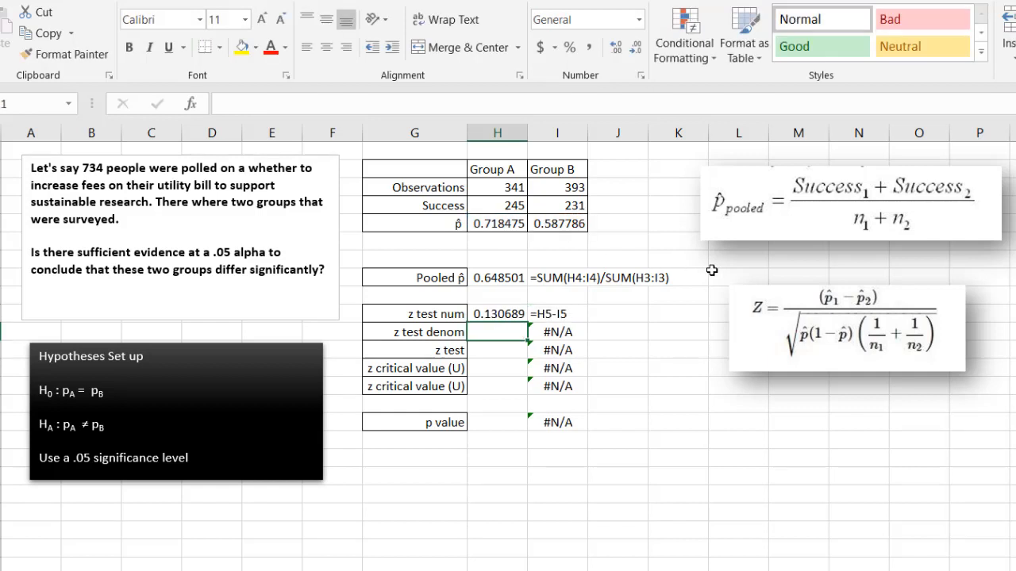
mouse_move(824, 301)
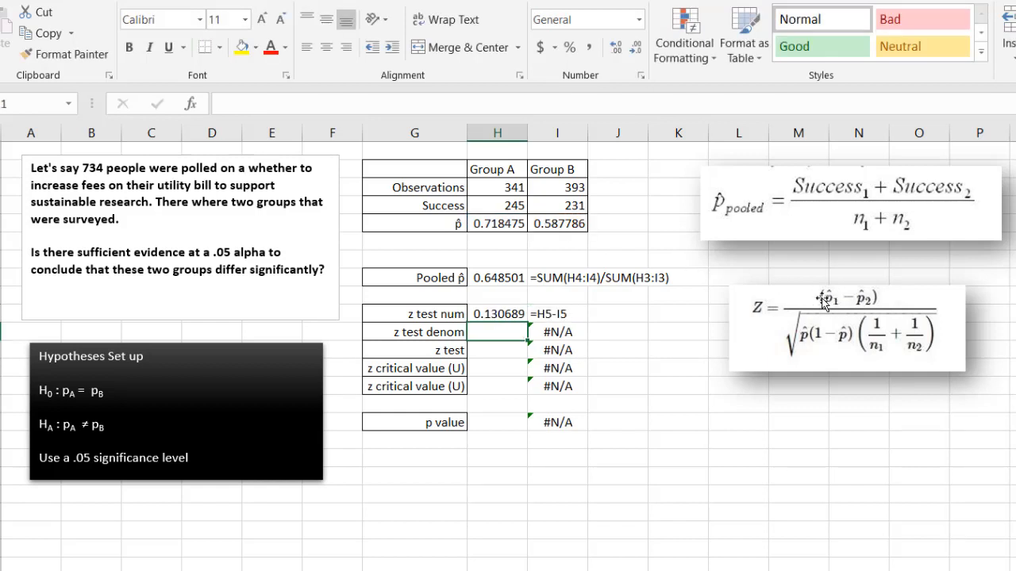
mouse_move(823, 328)
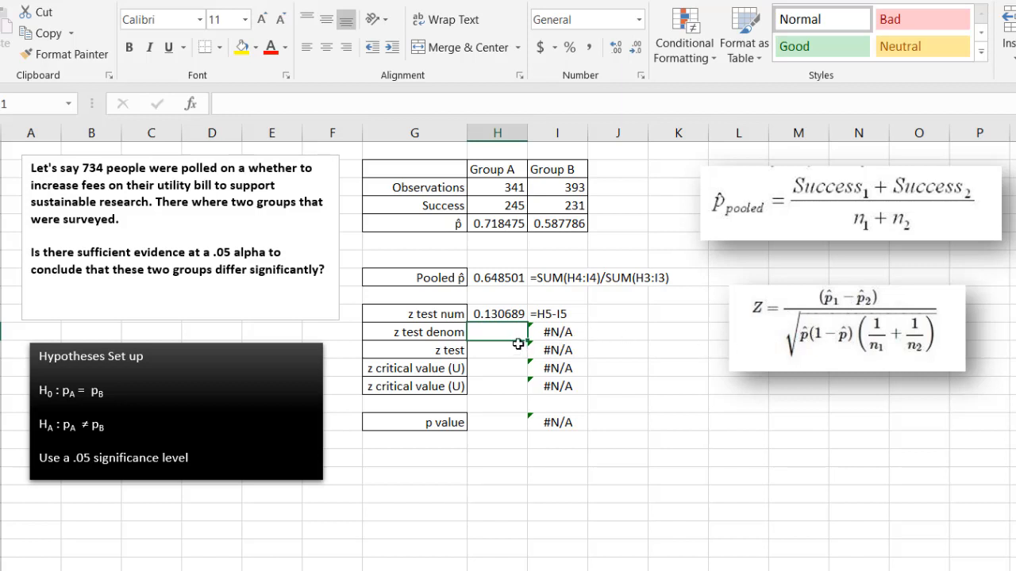
mouse_move(802, 341)
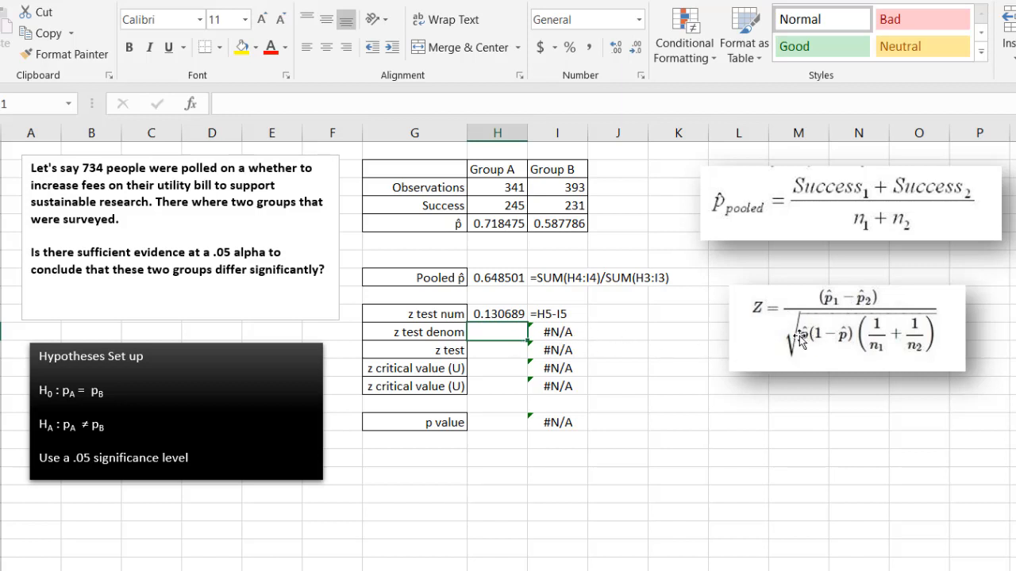
mouse_move(829, 346)
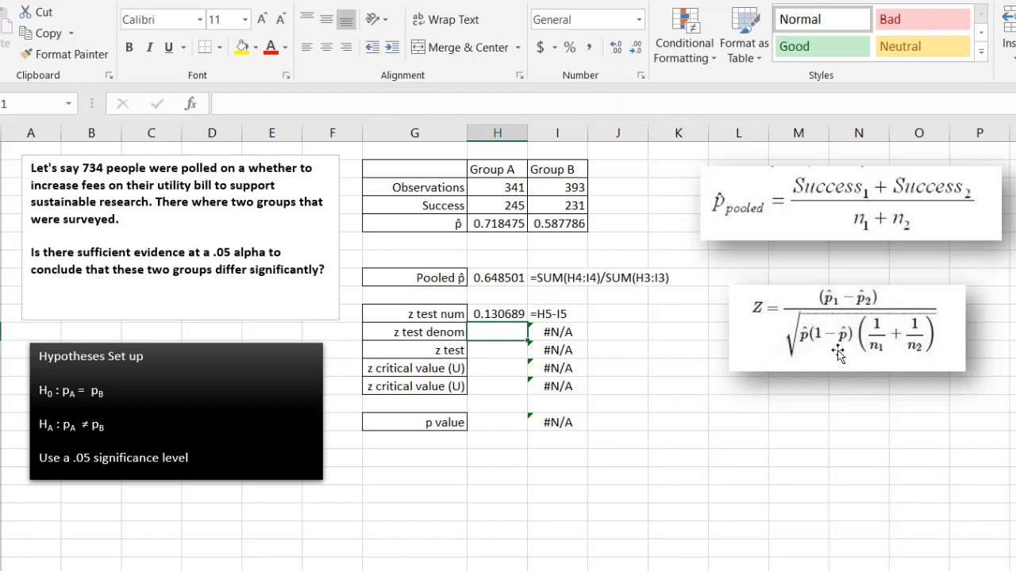
mouse_move(832, 336)
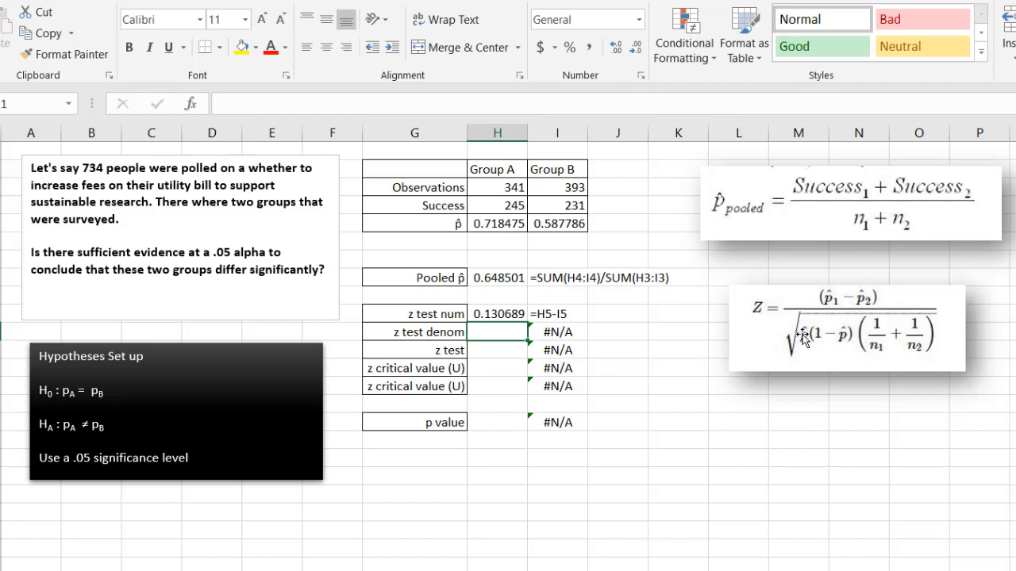
mouse_move(825, 341)
text(=)
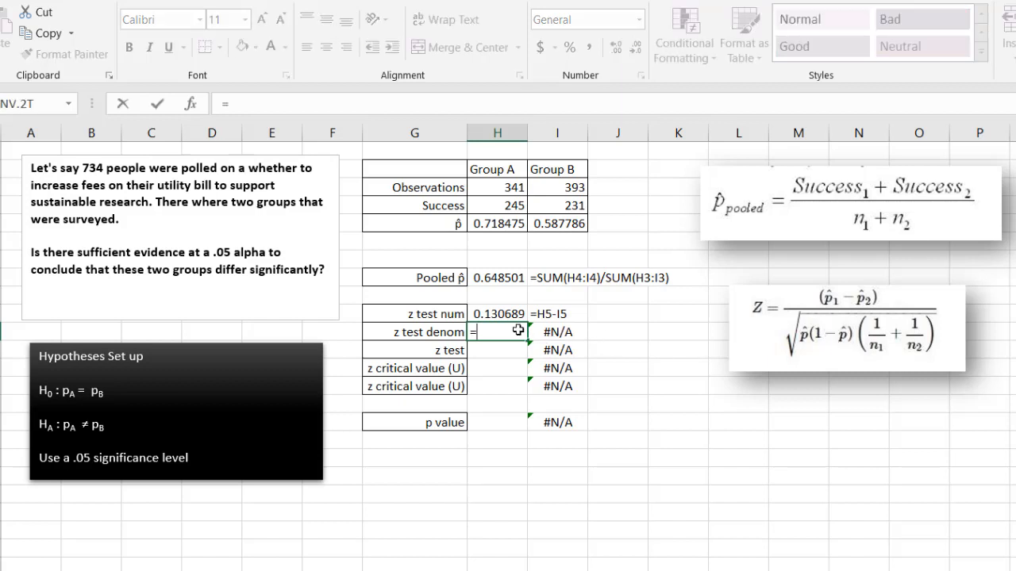
Enter the denominator =SQRT(H8*(1-H8)*(1/H3+1/I3)) in H11, giving 0.035334.
text(sqrt()
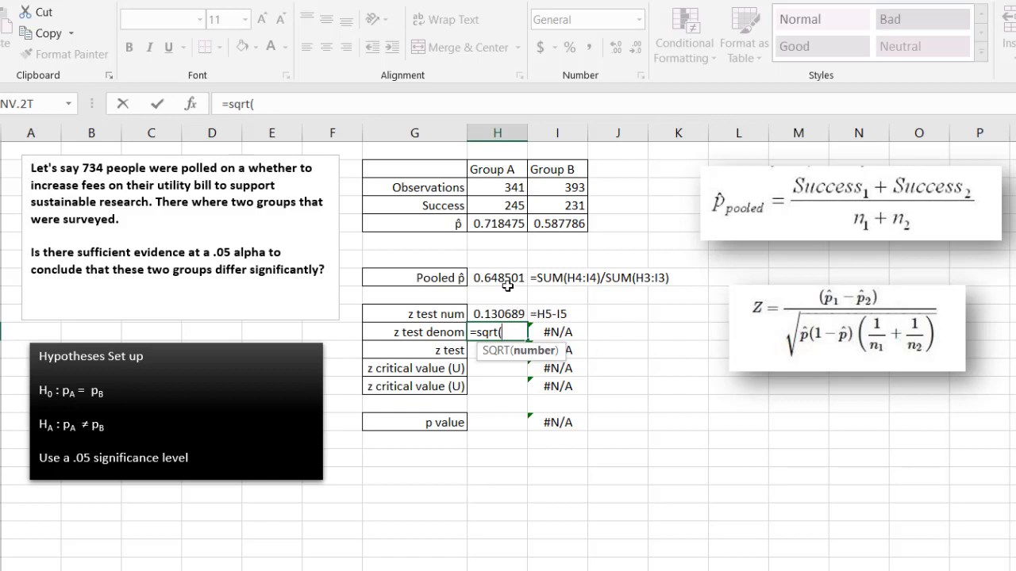
click(497, 277)
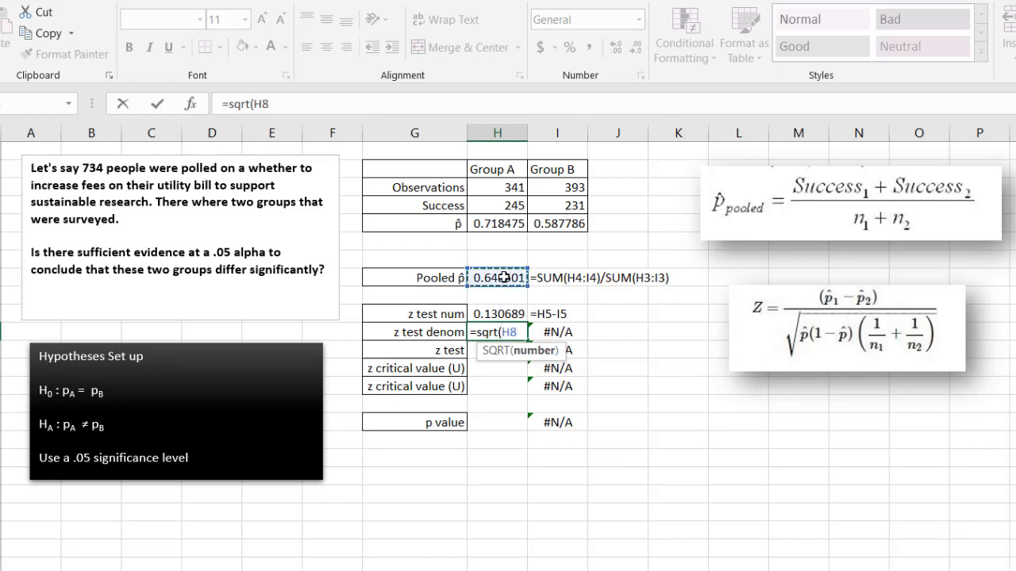
text(8*)
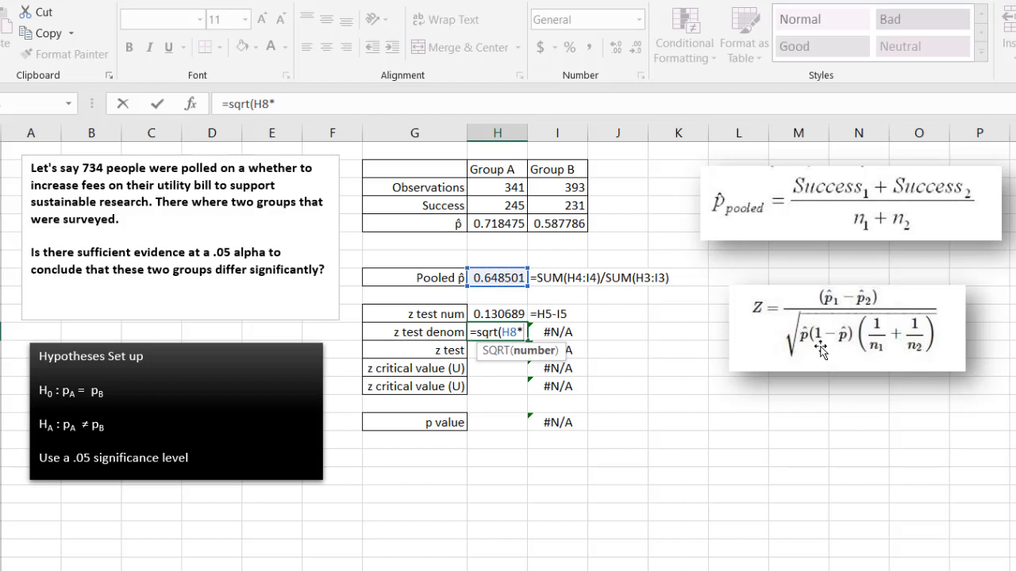
text((1)
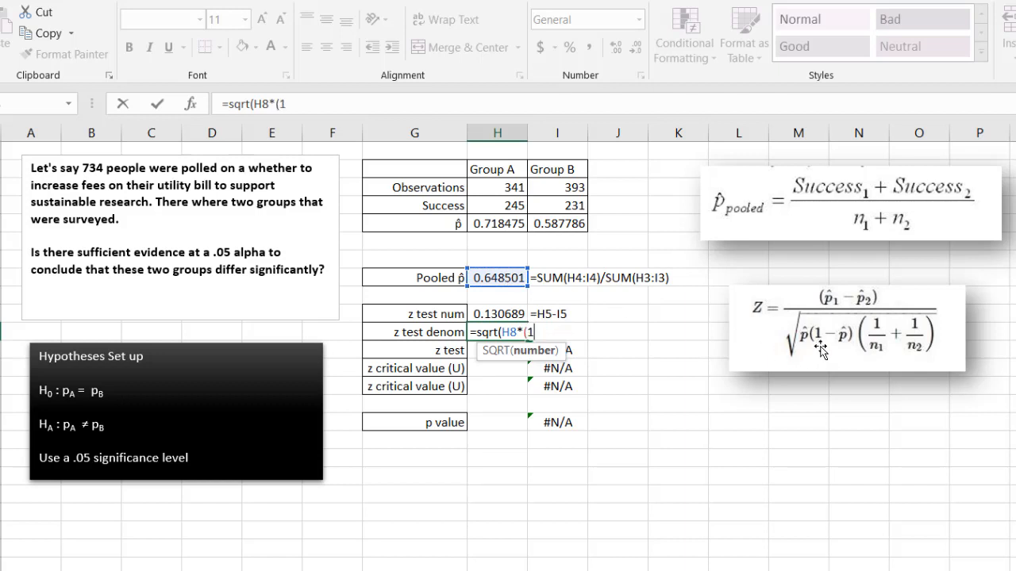
text(-)
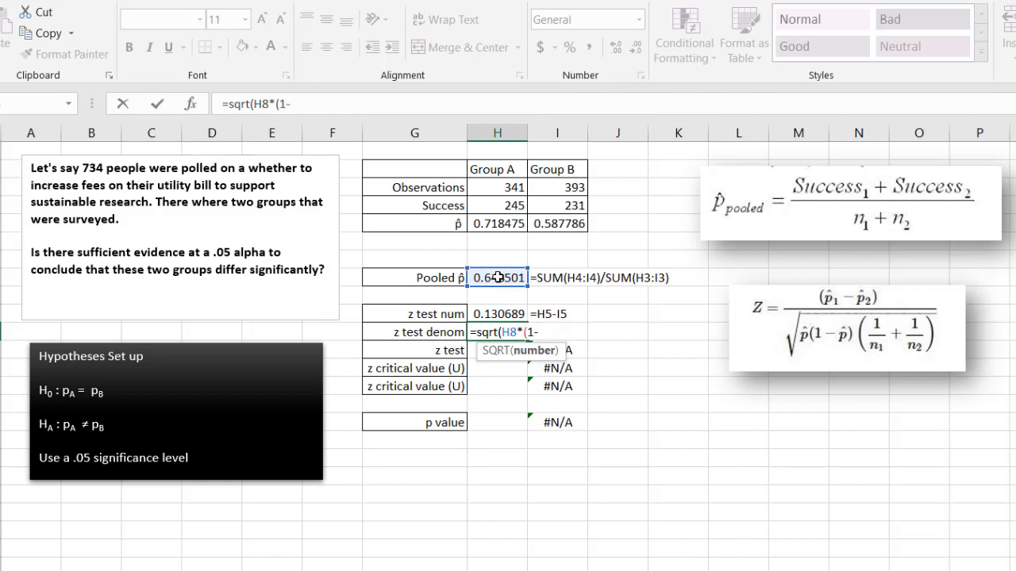
text(H8))
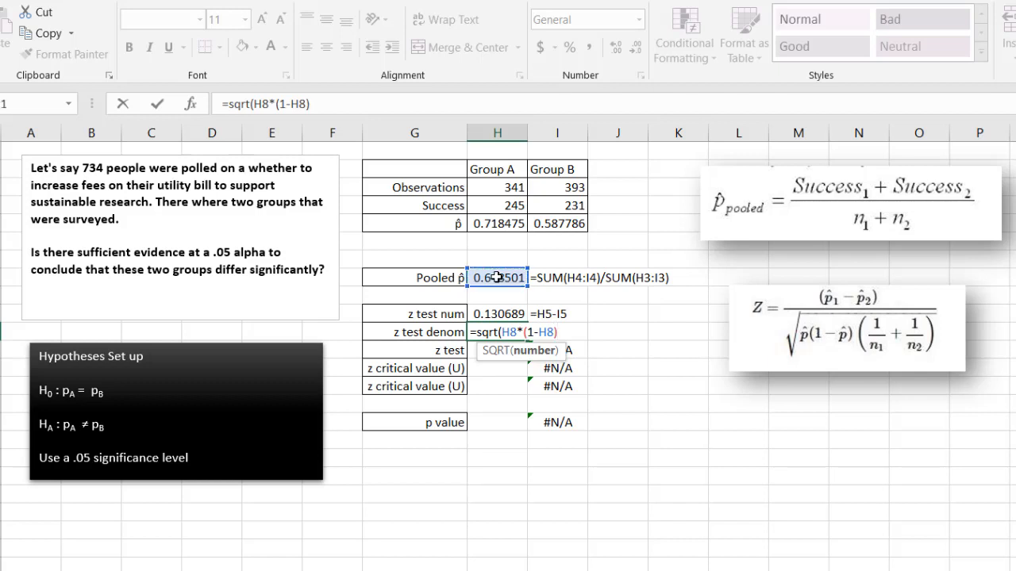
text(*)
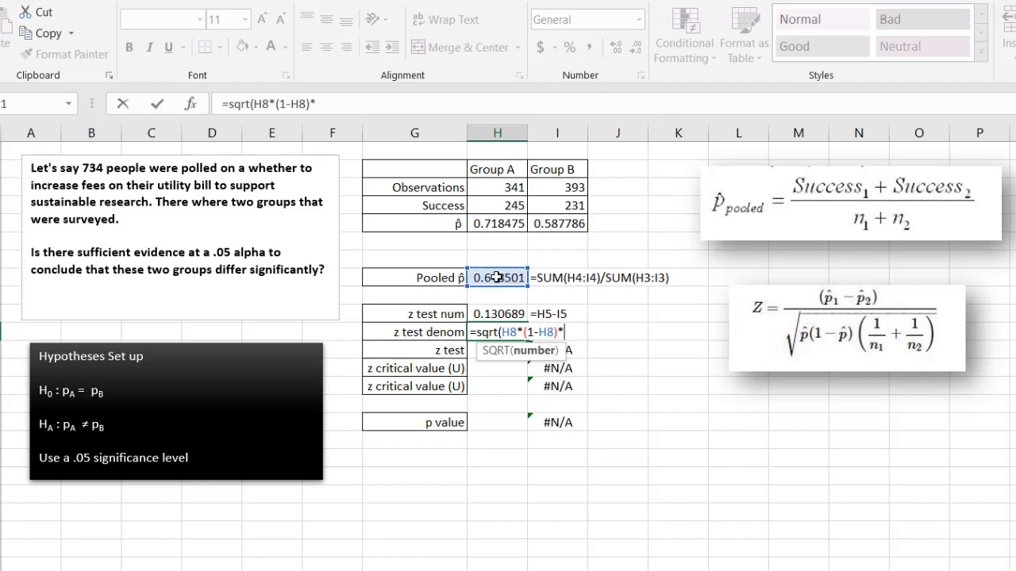
text((1/)
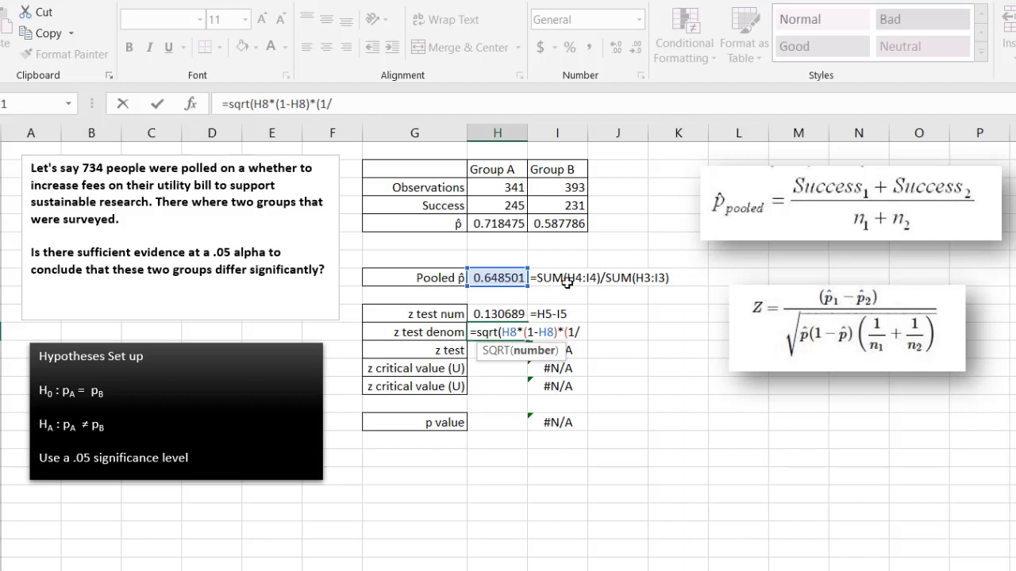
click(498, 187)
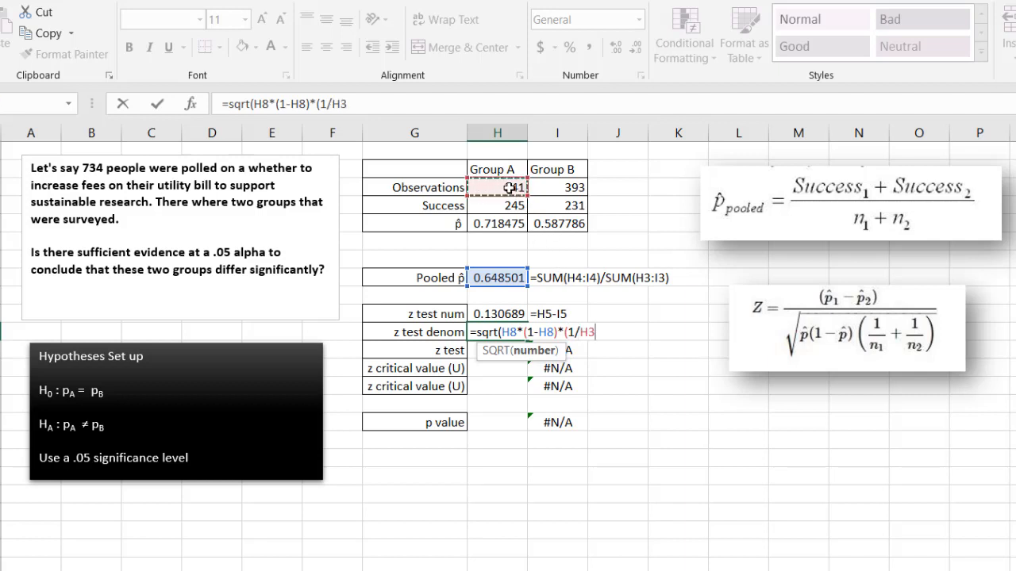
text(+)
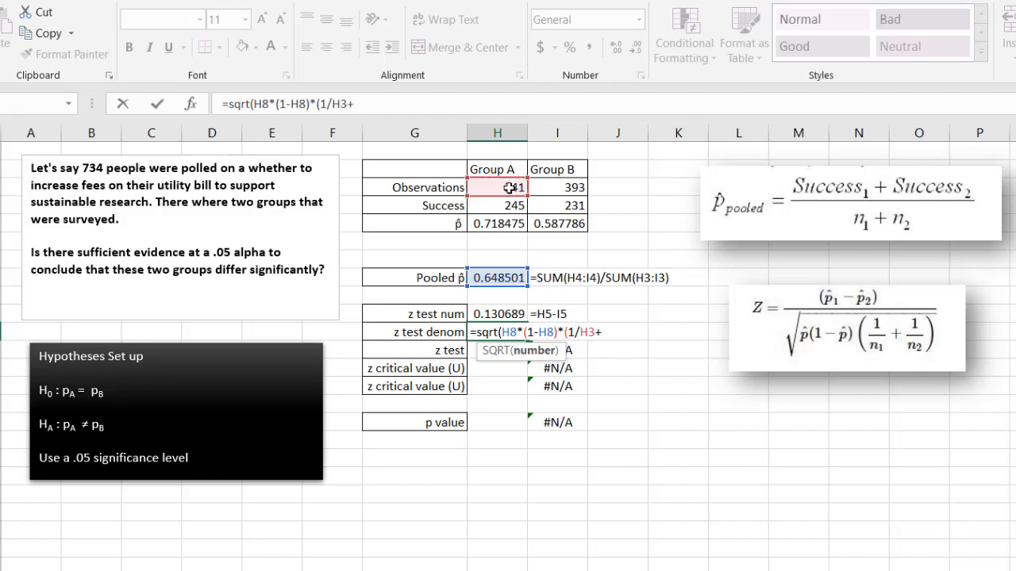
text(1/)
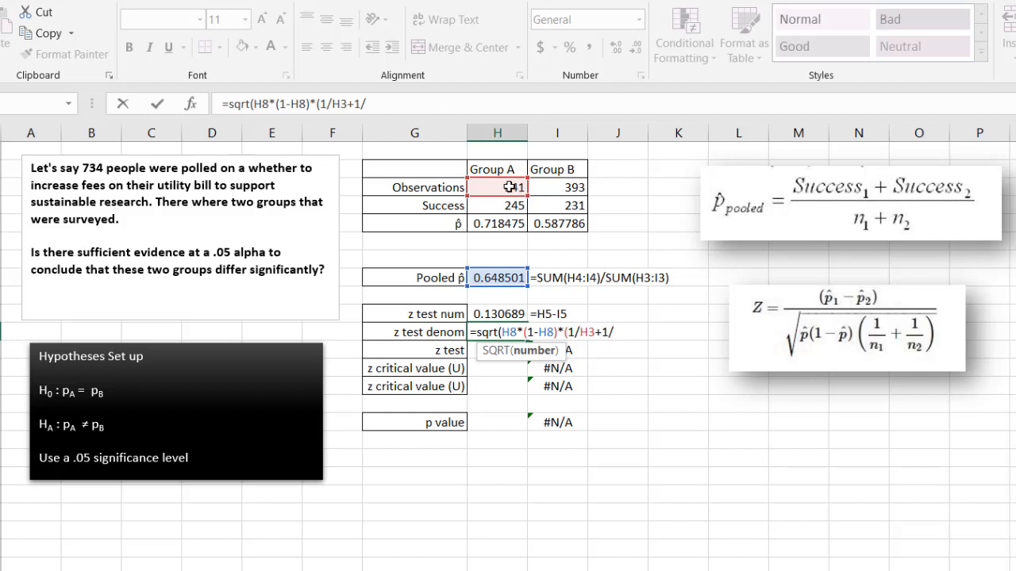
click(557, 187)
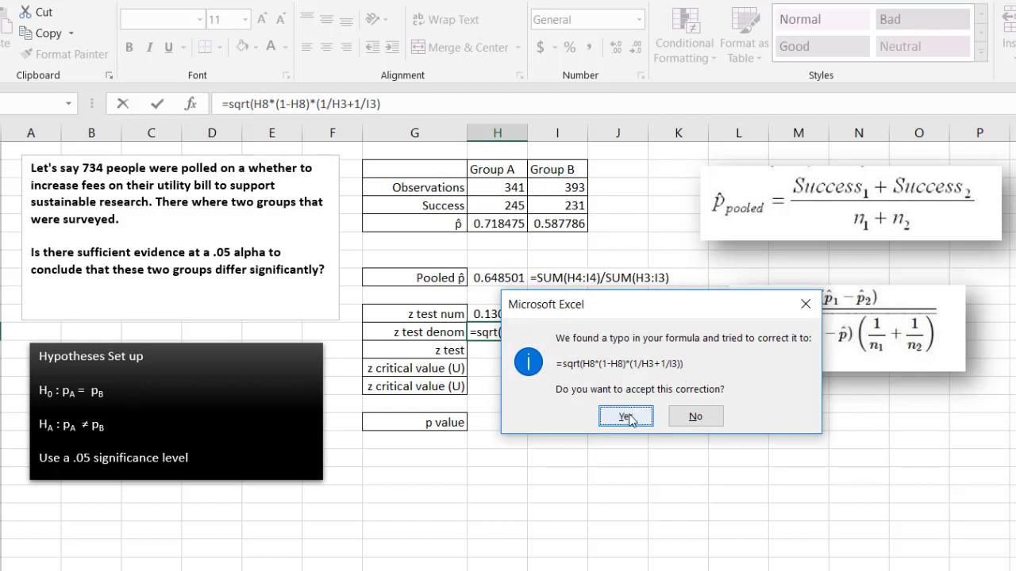
click(626, 416)
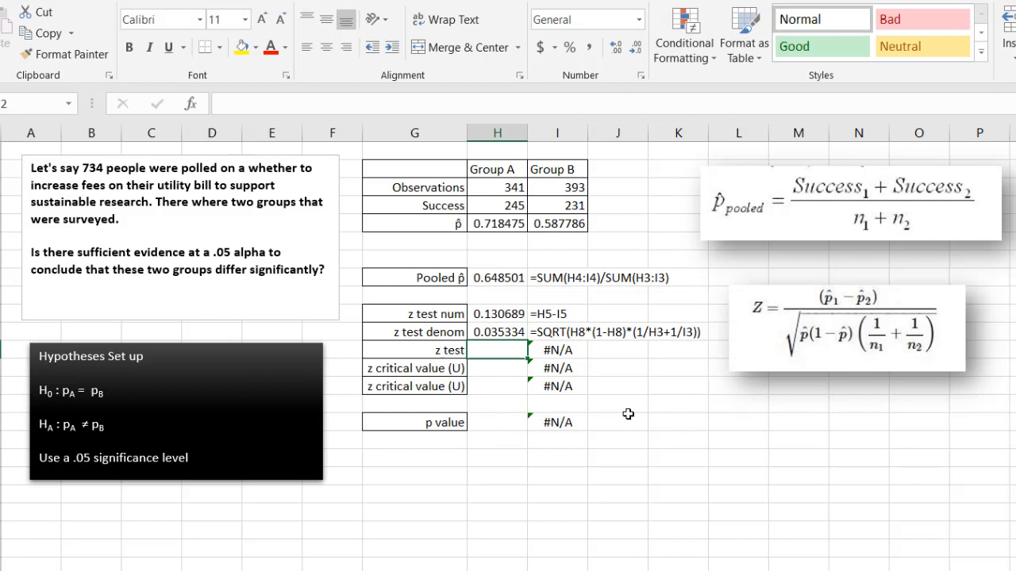
mouse_move(532, 359)
text(=H10/H11)
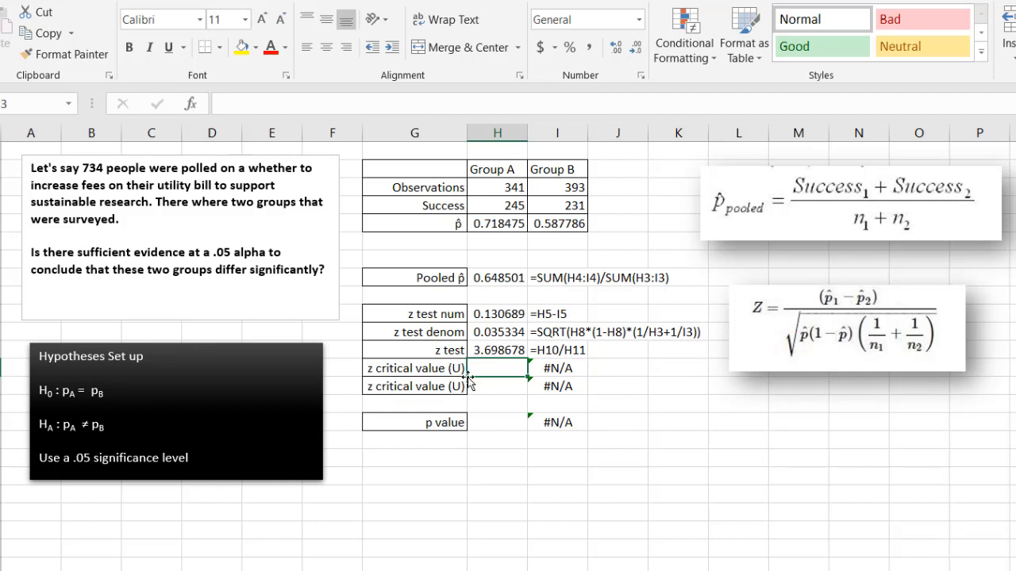
mouse_move(485, 368)
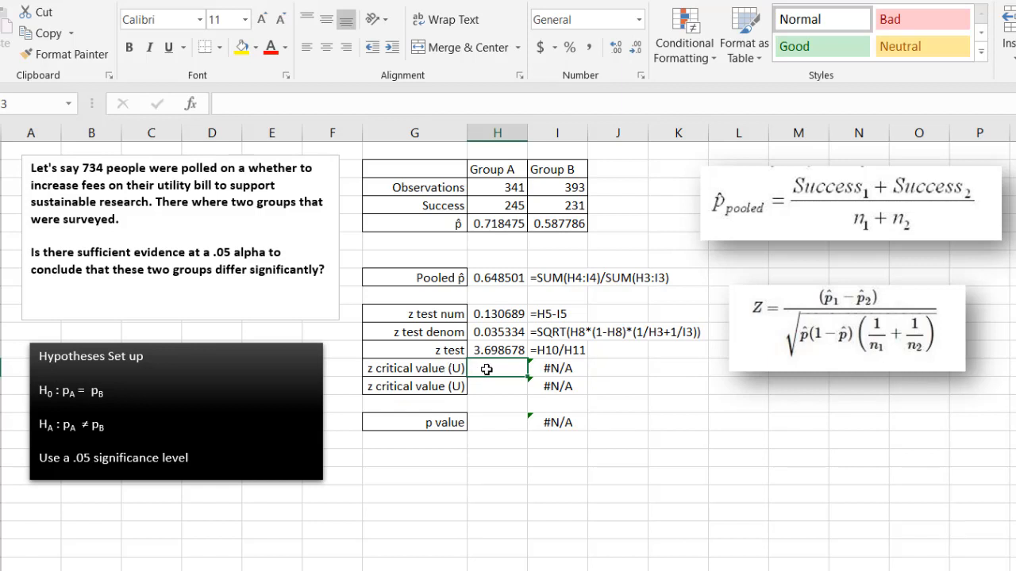
Enter the lower critical value =NORM.S.INV(.025) in H13, giving -1.95996.
text(=norm.s.i)
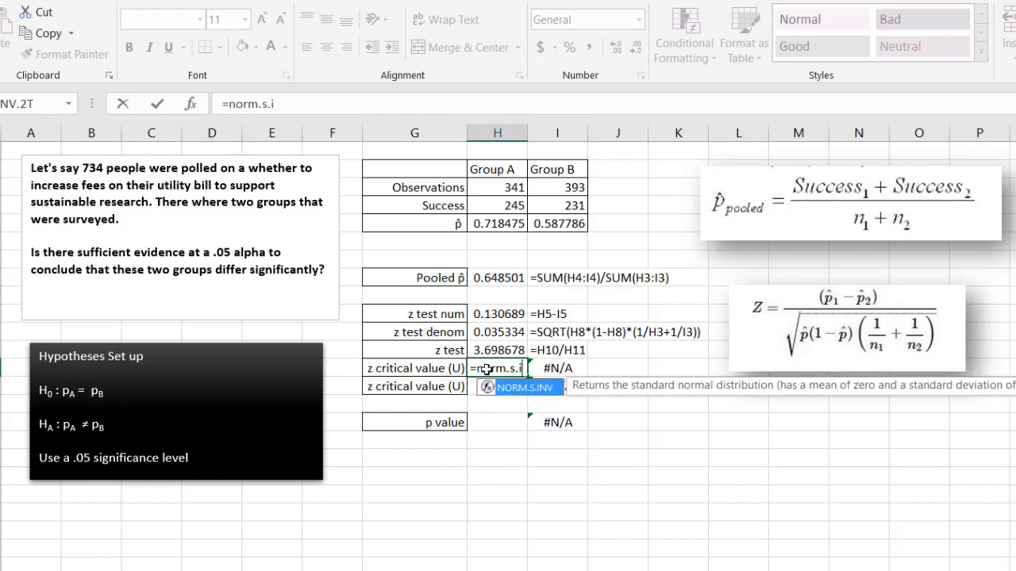
text(n)
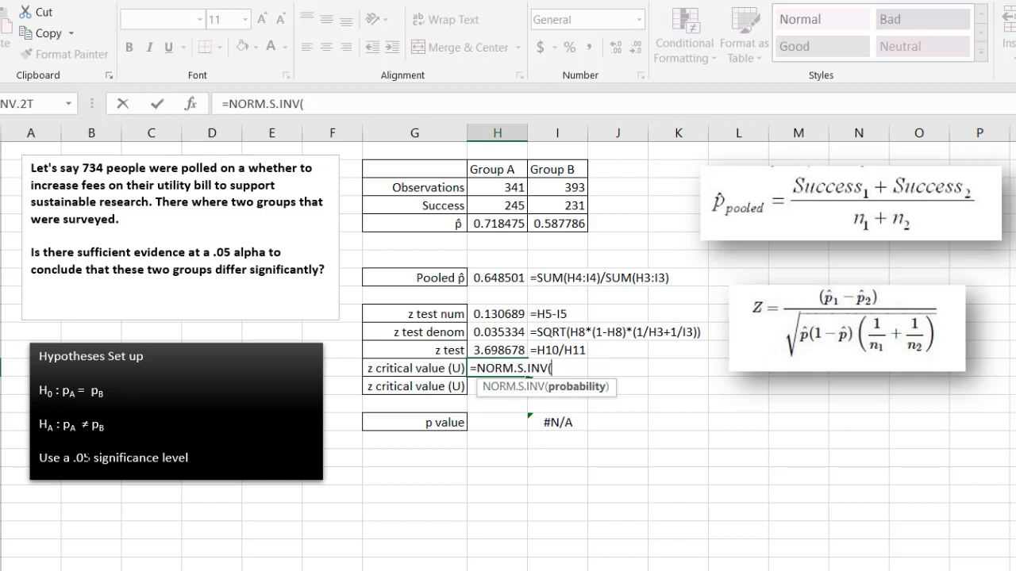
mouse_move(920, 489)
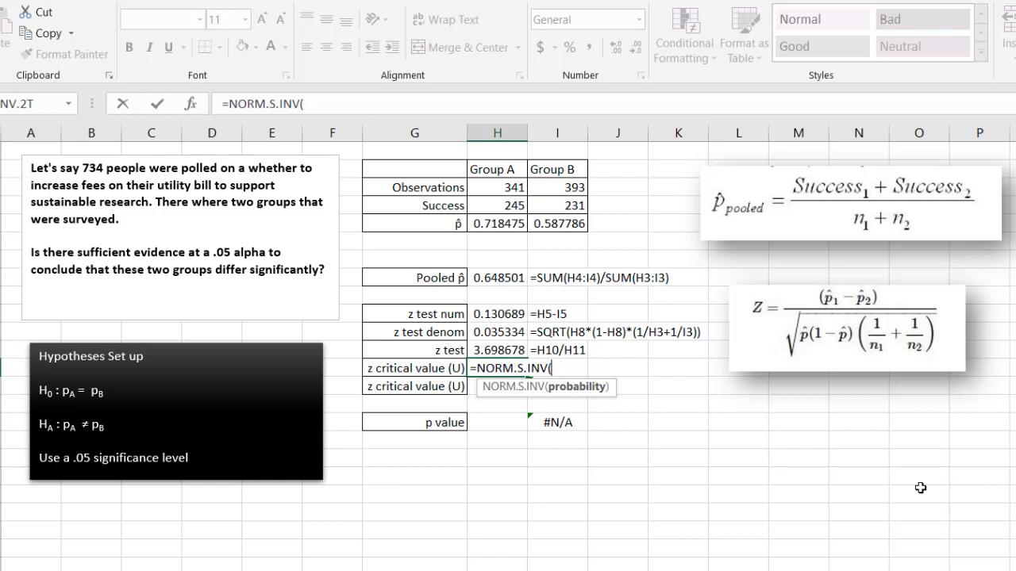
mouse_move(365, 413)
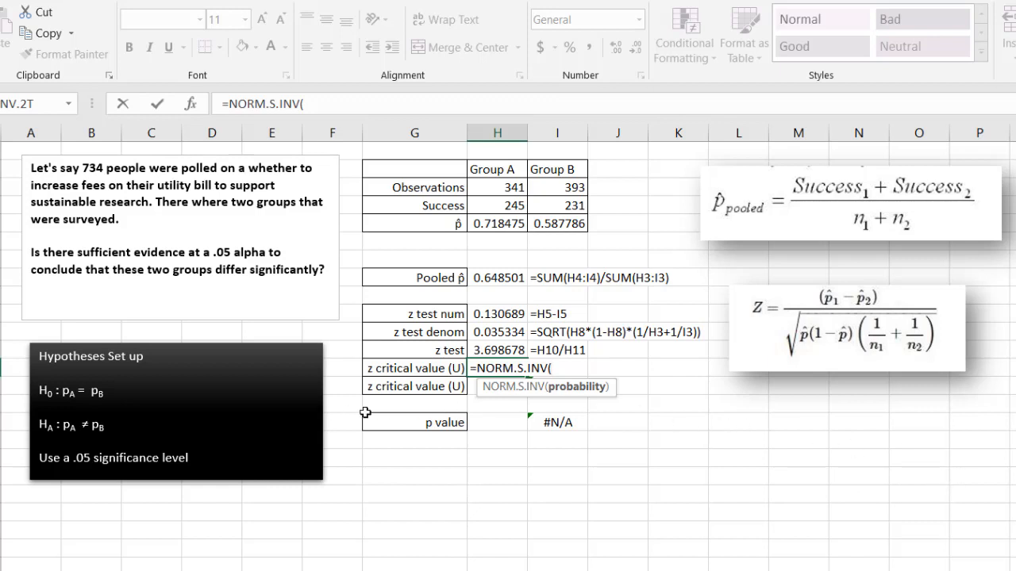
mouse_move(421, 394)
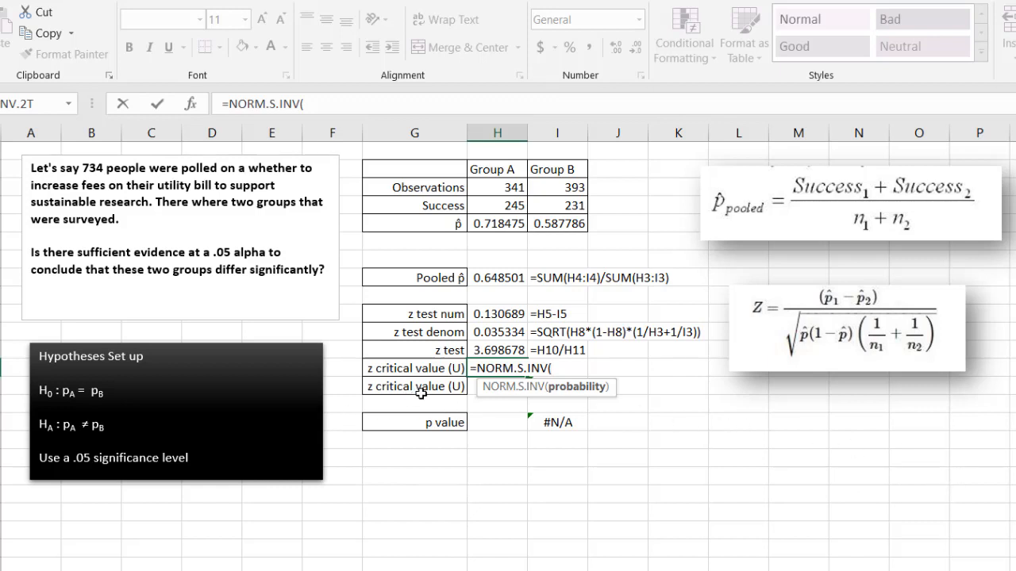
text(.025)
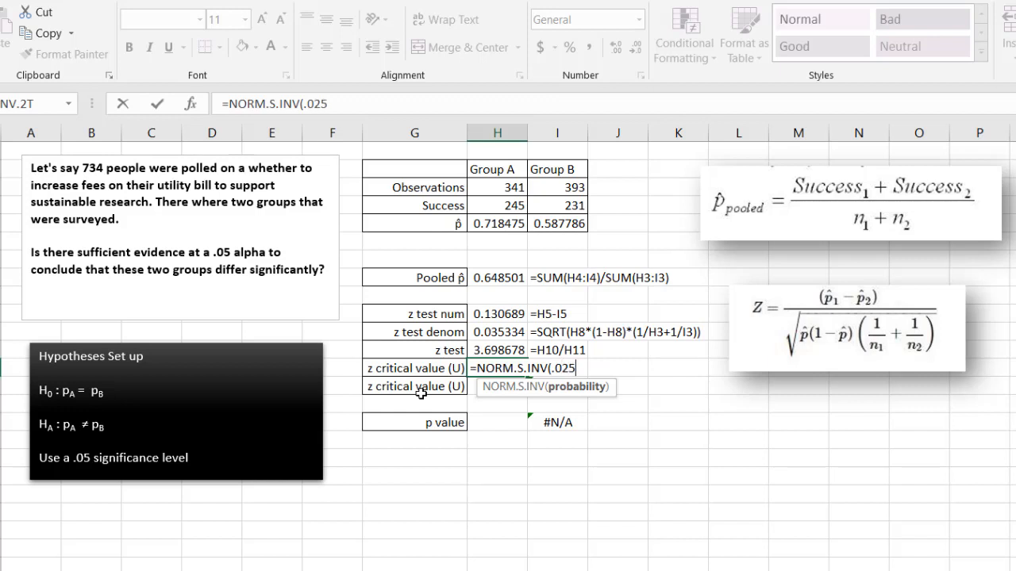
text())
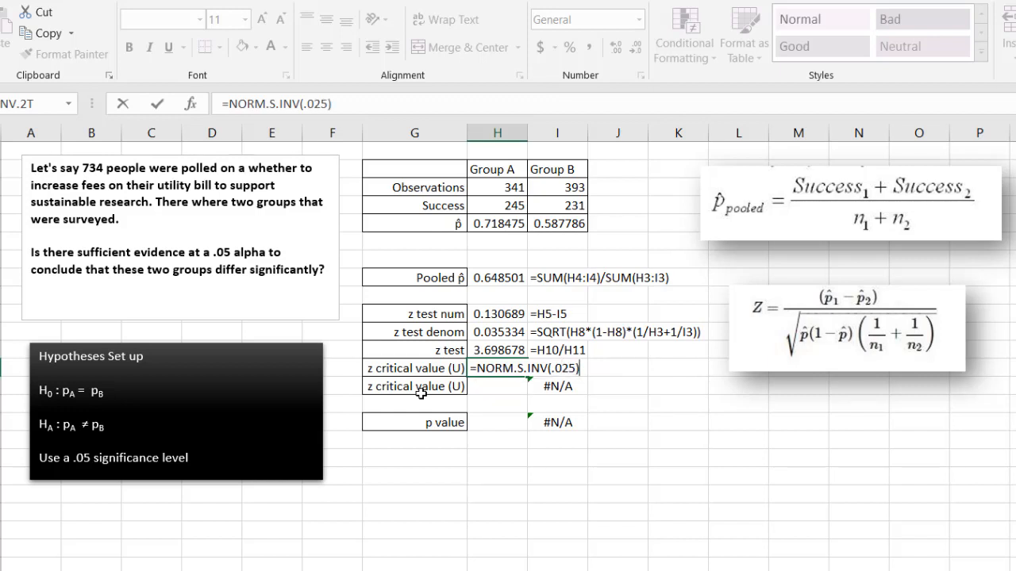
mouse_move(488, 381)
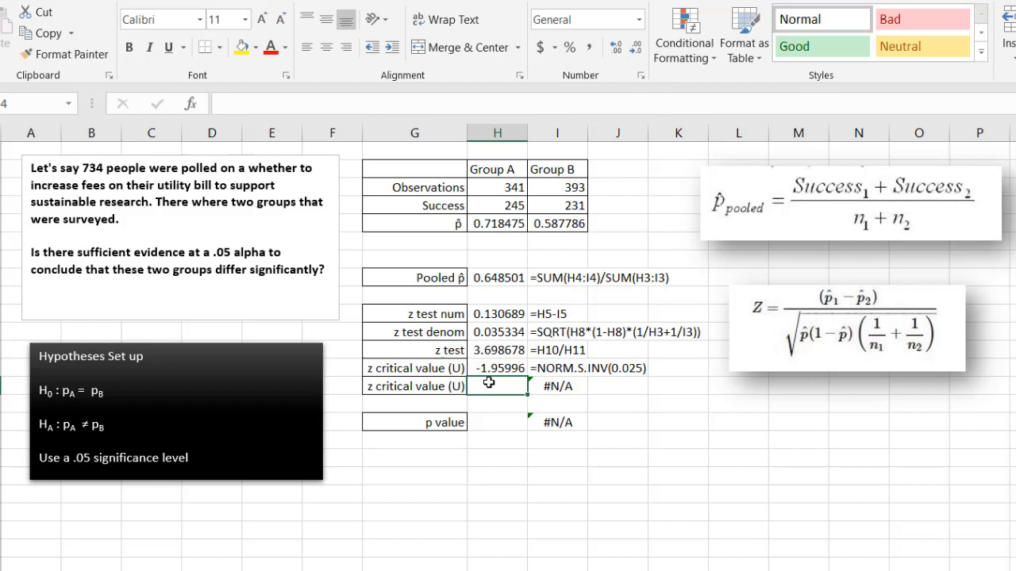
Enter the upper critical value =NORM.S.INV(1-0.025) in H14, giving 1.959964, and verify both.
click(497, 368)
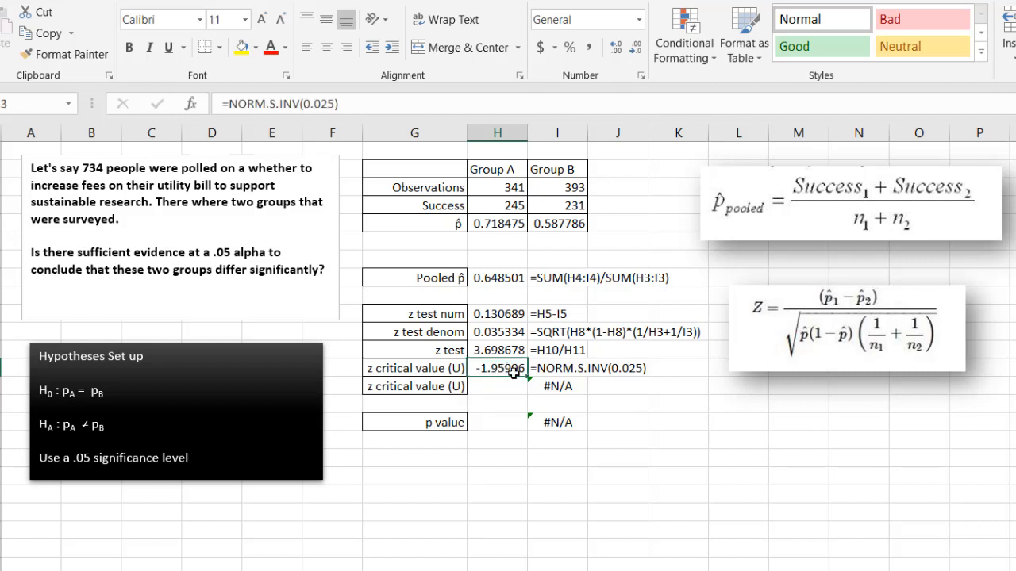
click(499, 386)
text(=)
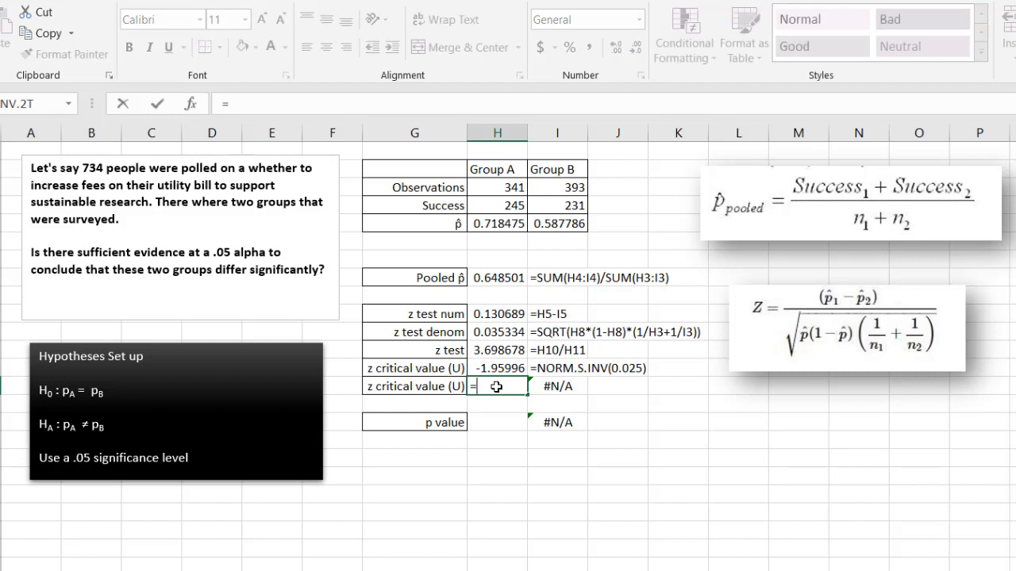
text(nom)
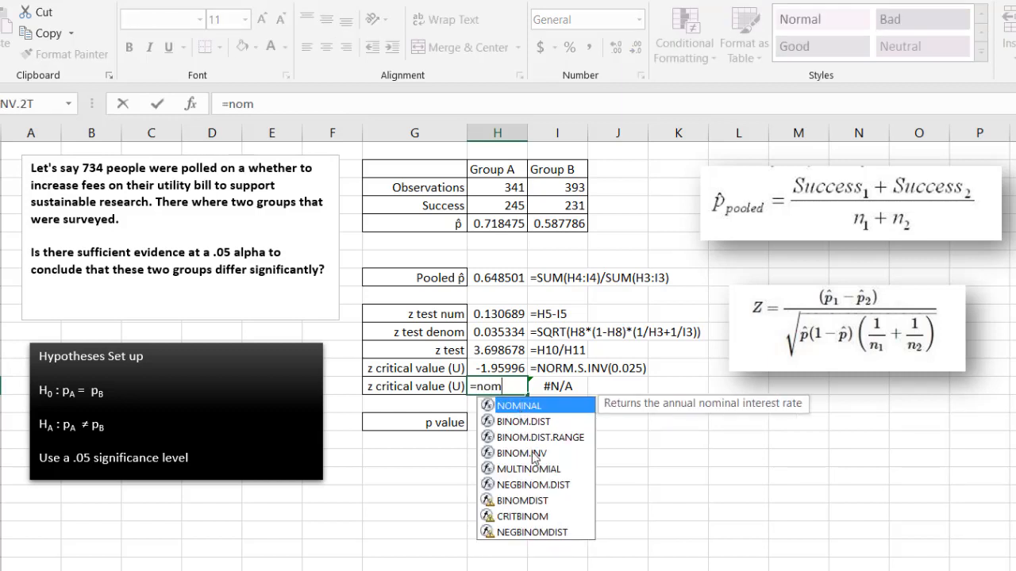
text(r)
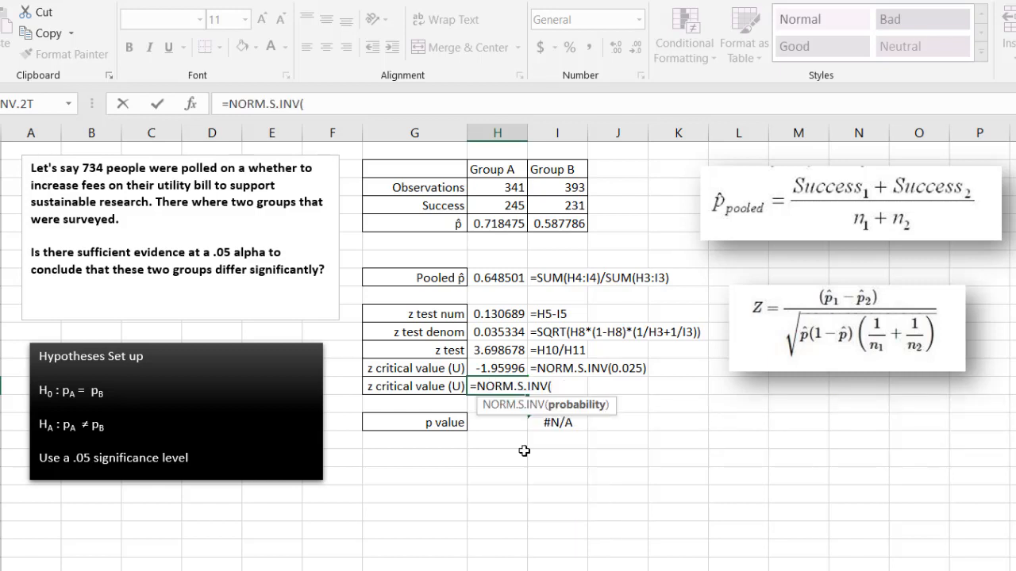
mouse_move(579, 405)
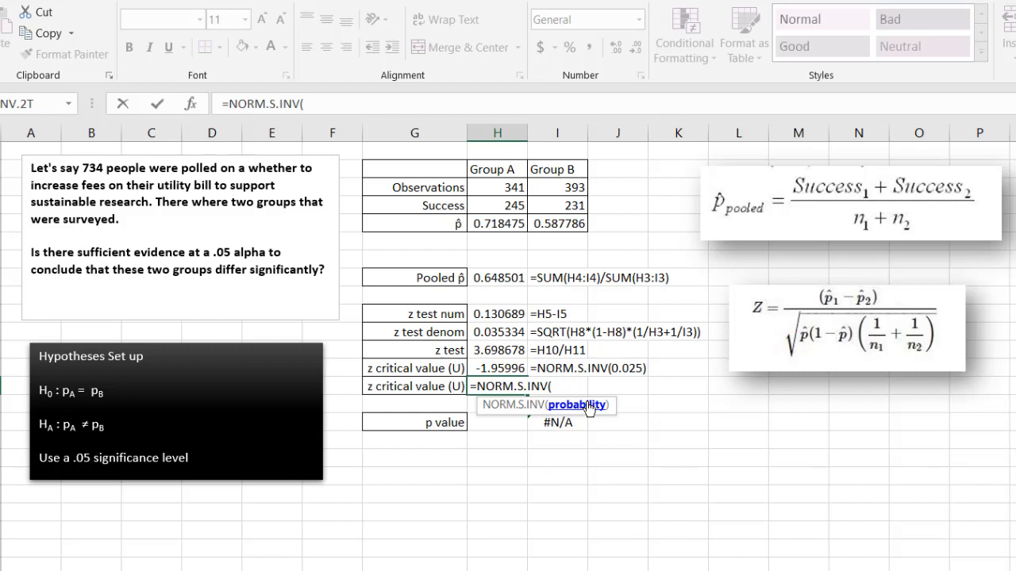
text(1-)
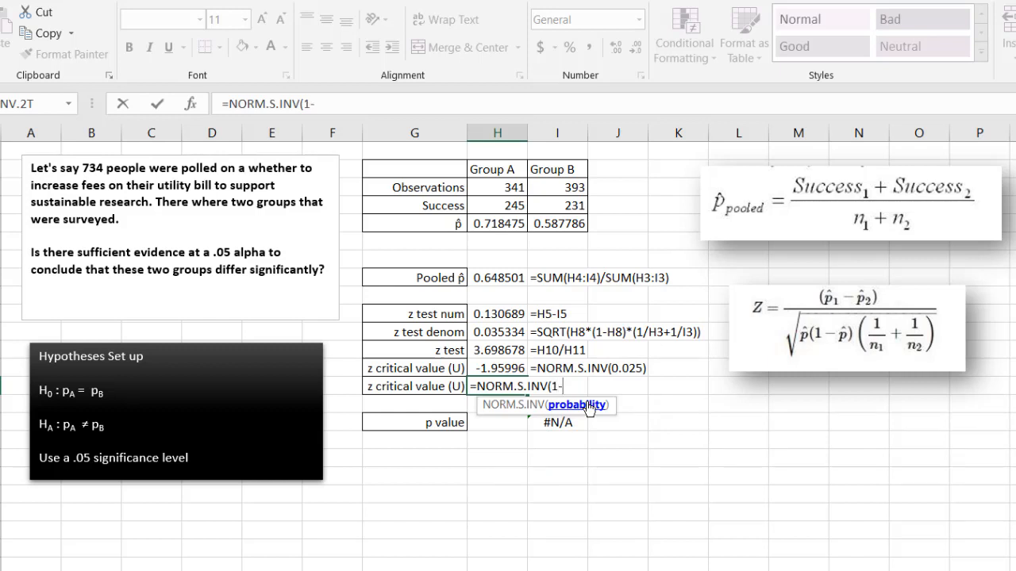
text(.025))
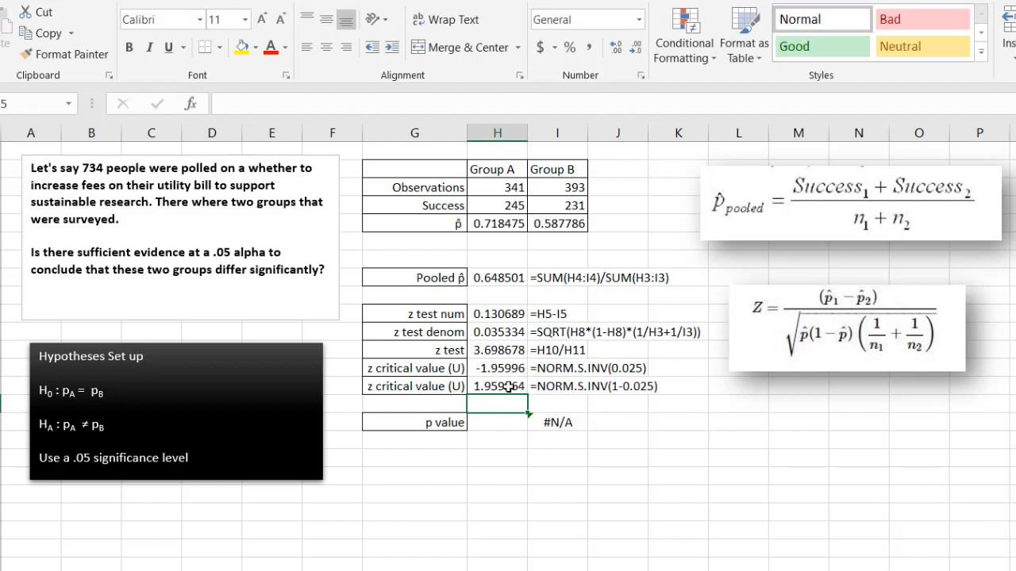
click(499, 386)
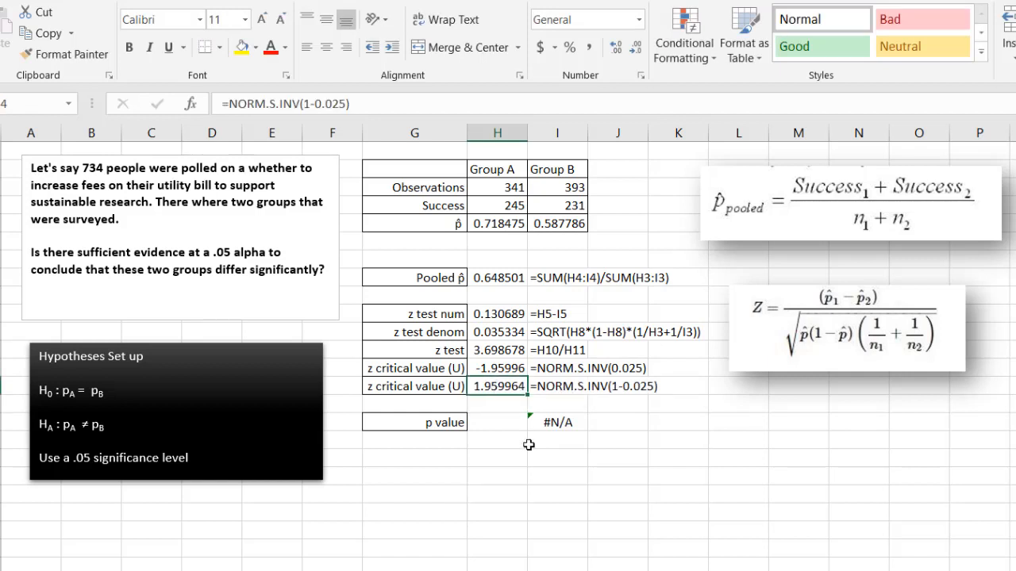
click(498, 368)
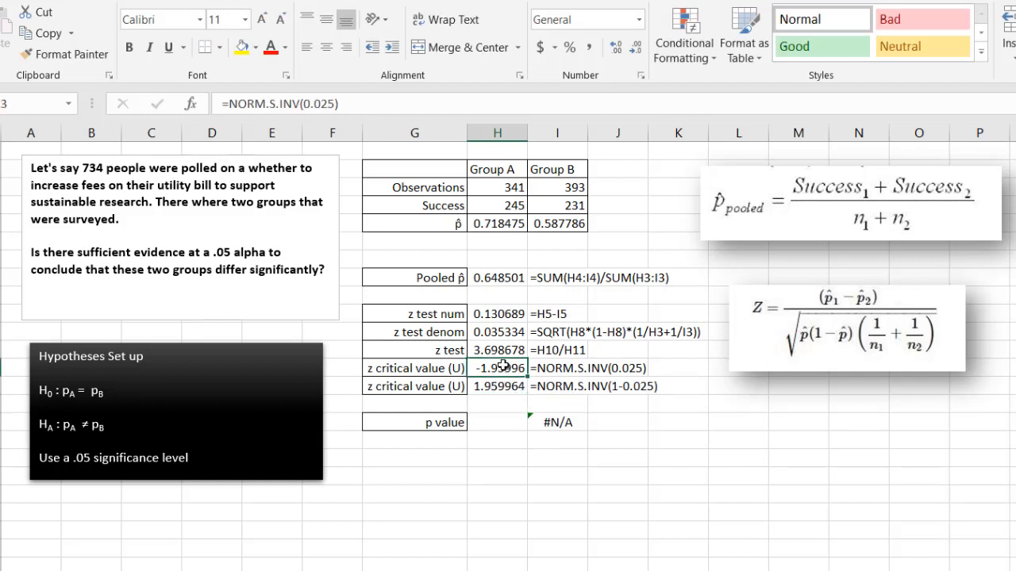
click(498, 387)
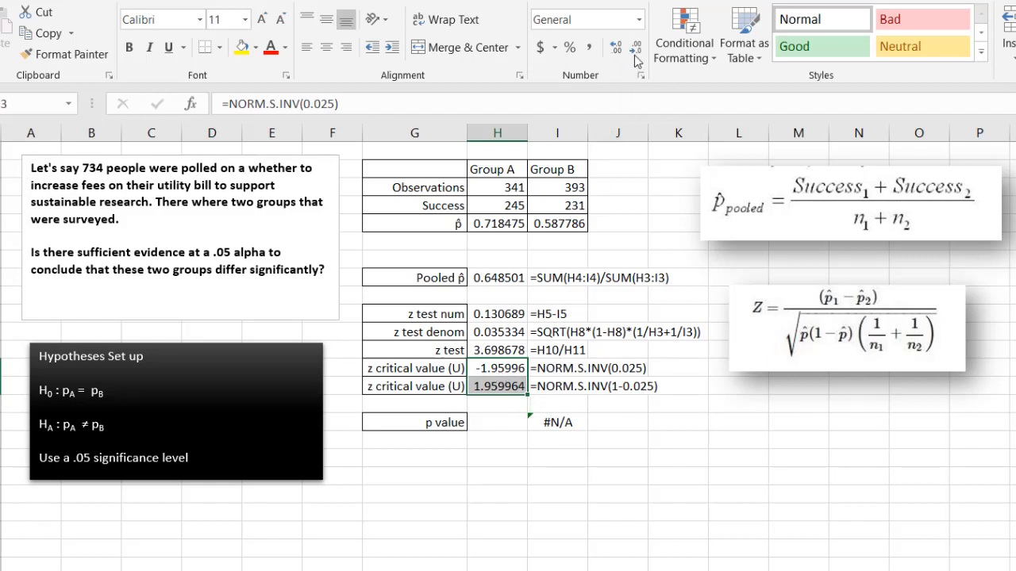
Round both critical values to two decimals, displaying -1.96 and 1.96.
click(635, 50)
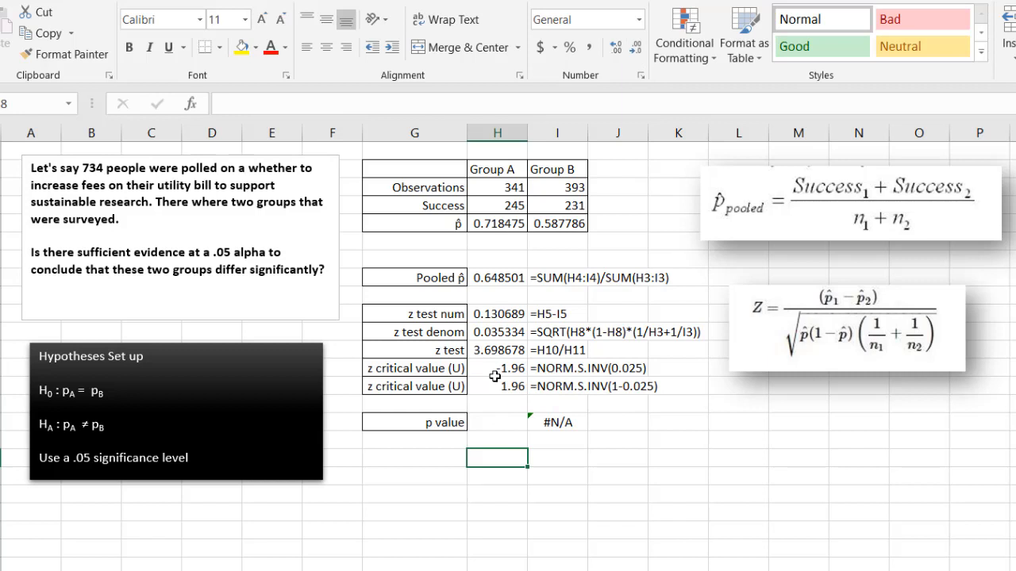
click(498, 387)
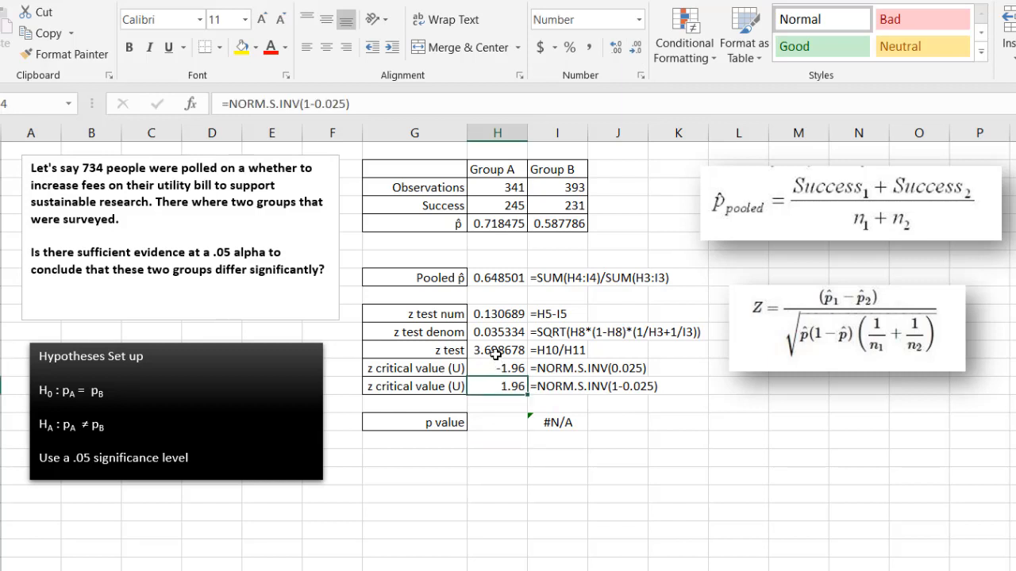
click(498, 351)
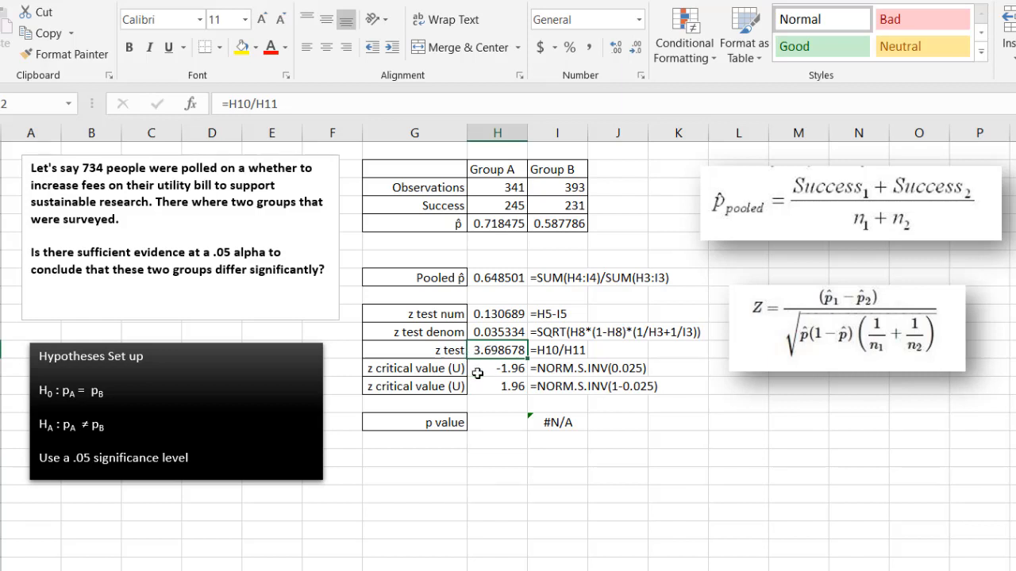
click(415, 387)
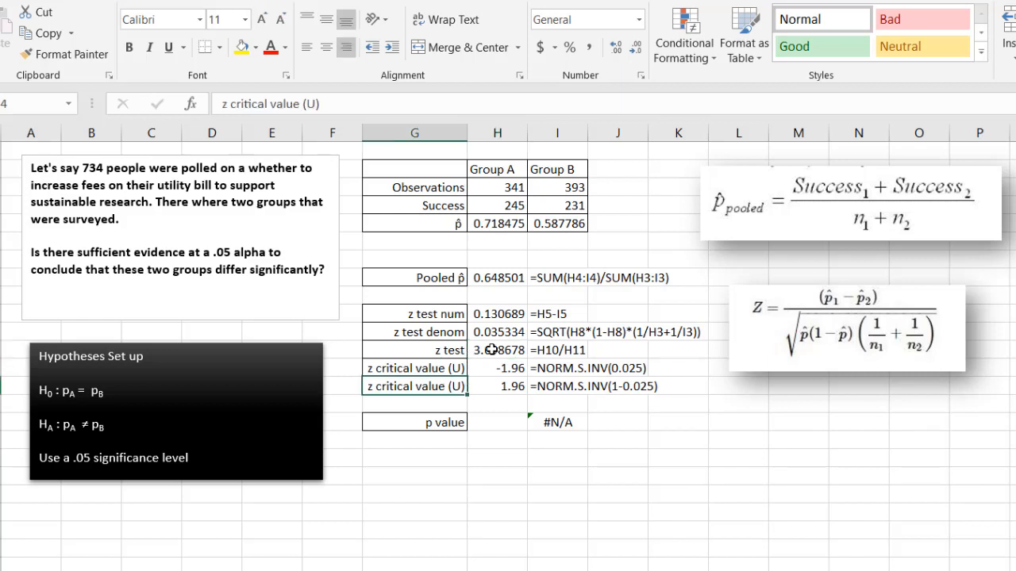
click(498, 387)
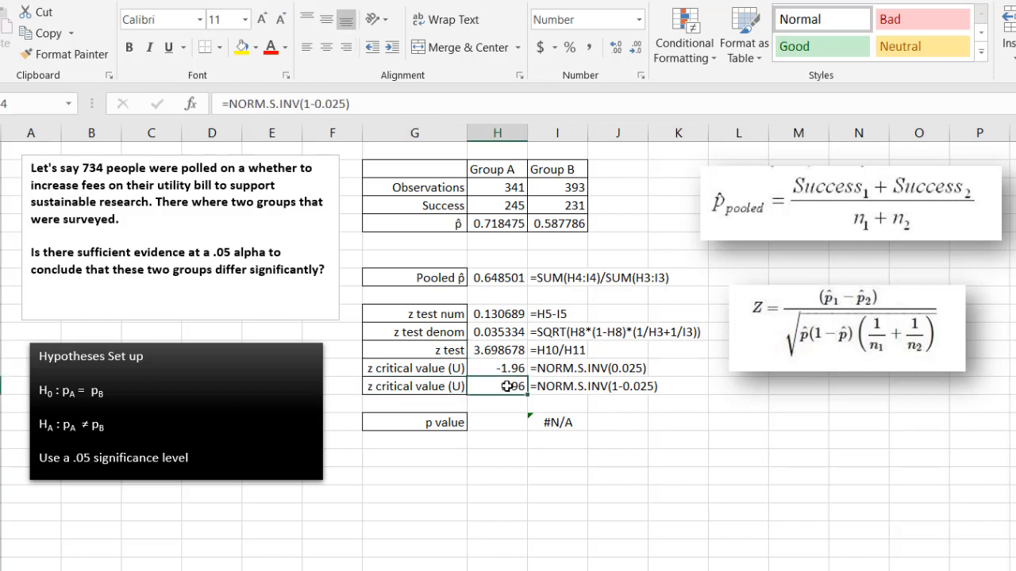
mouse_move(500, 385)
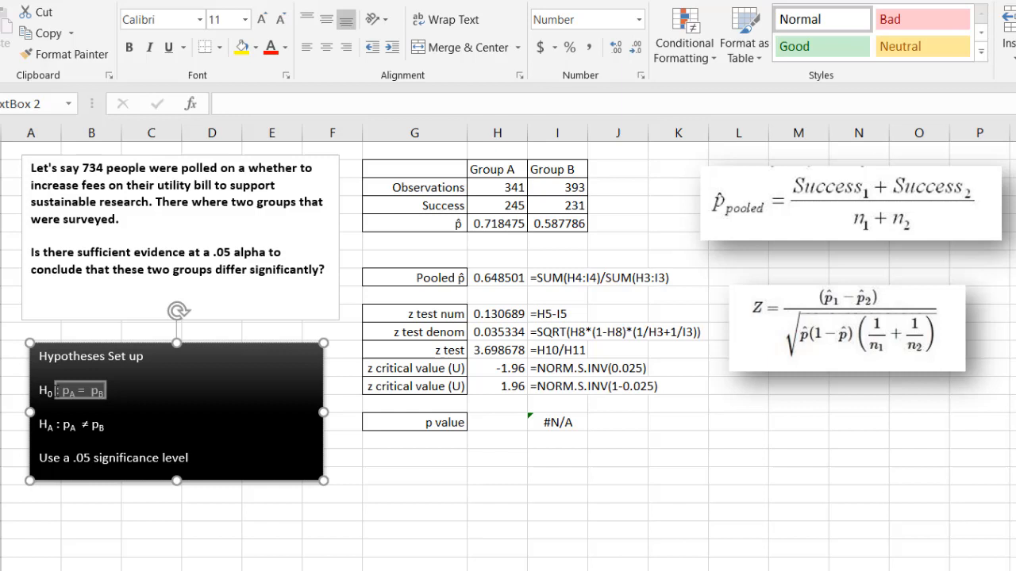
click(108, 253)
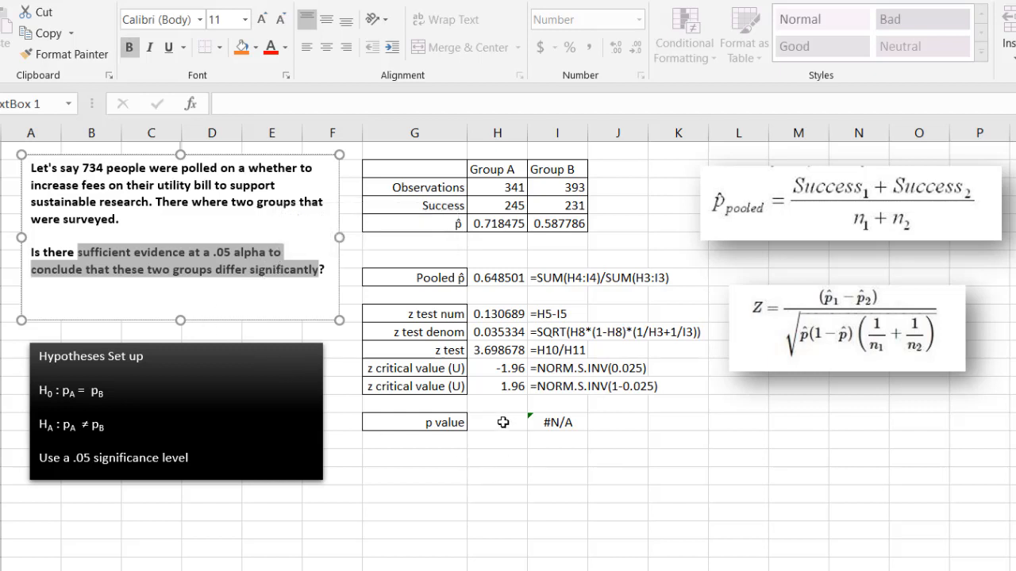
click(497, 422)
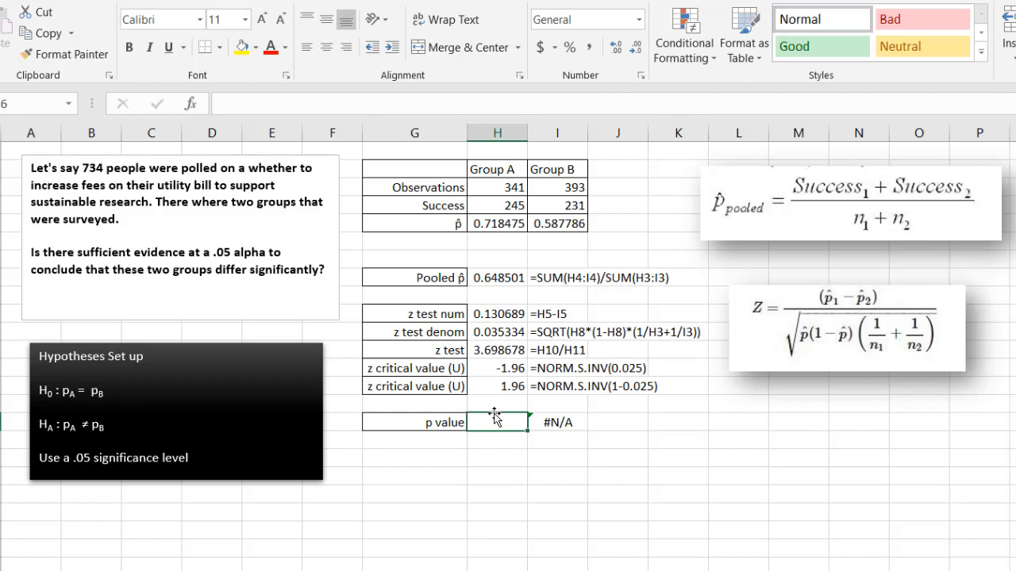
Compute the two-tailed p value in H16 as =(1-NORM.S.DIST(H12,TRUE))*2, giving 0.000217.
text(=)
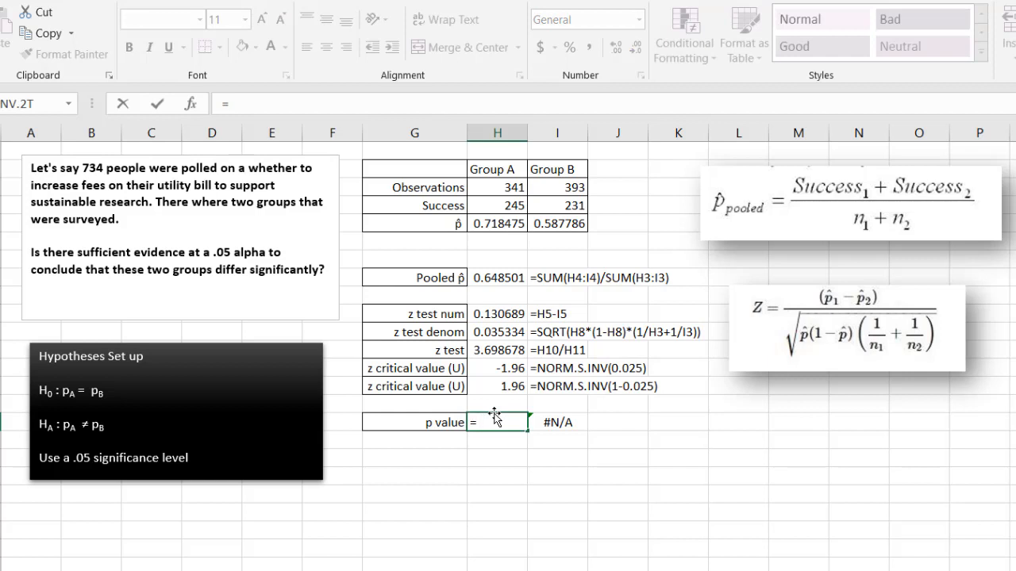
text(()
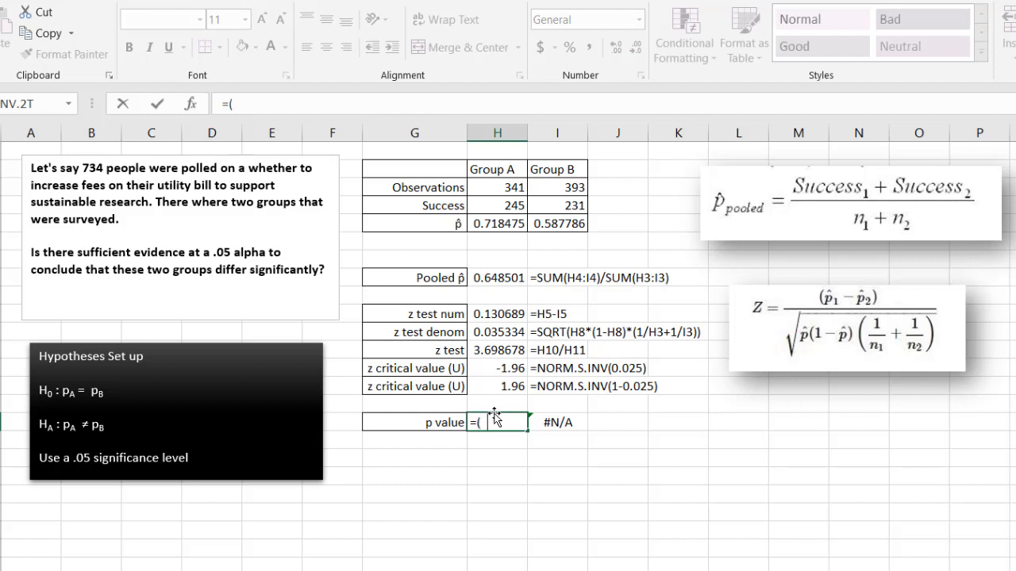
text(1-)
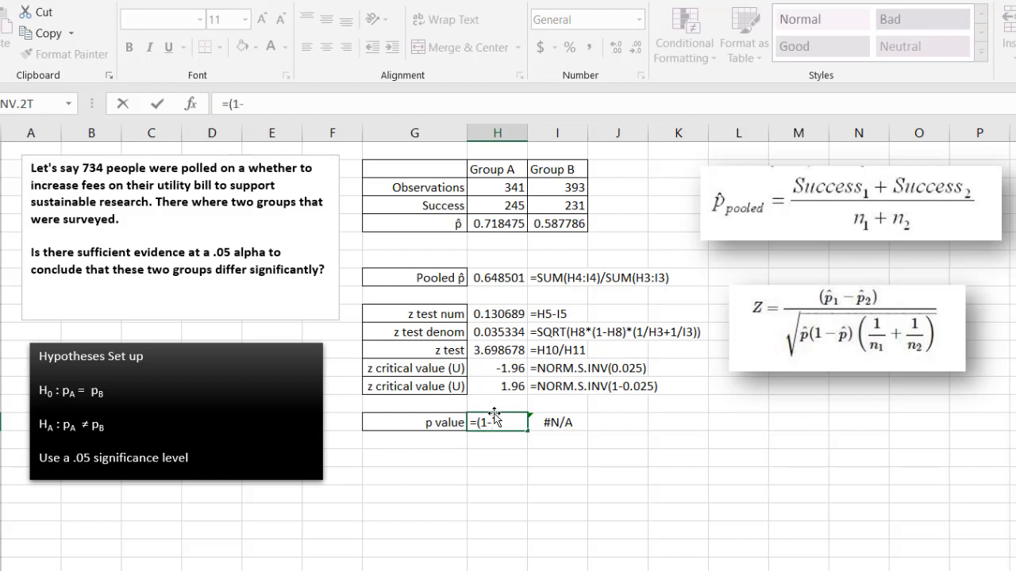
text(nor)
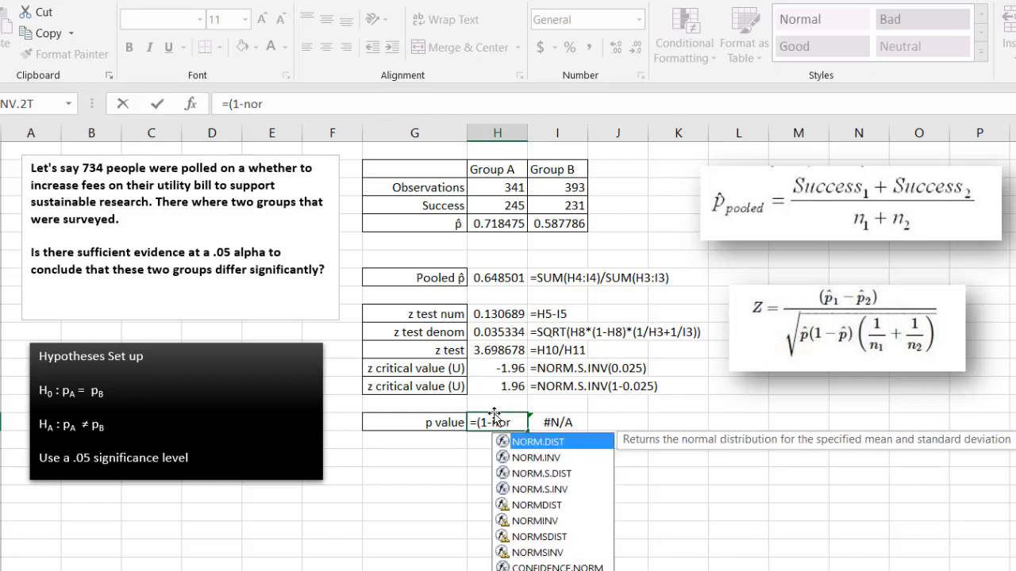
text(m)
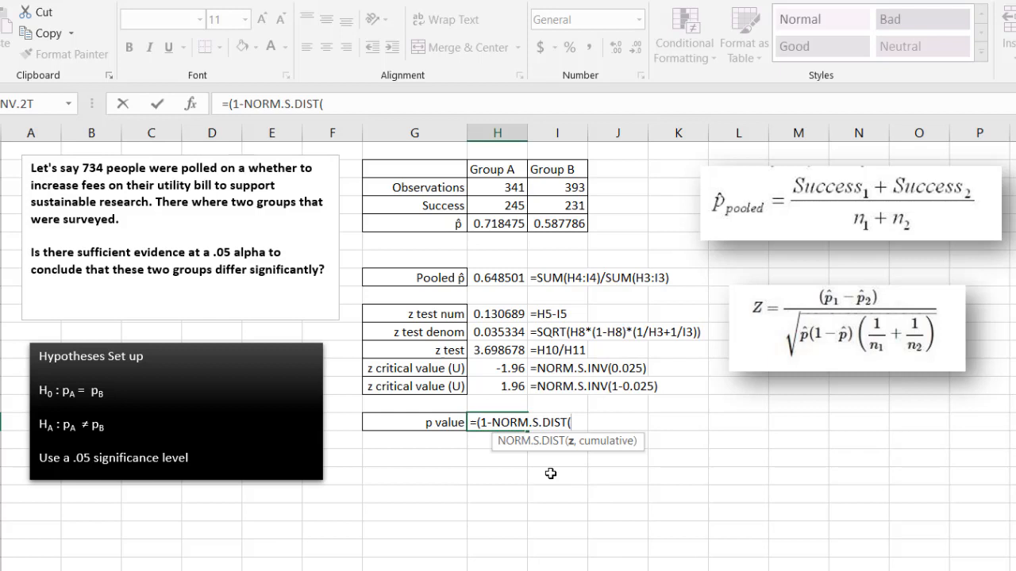
mouse_move(511, 348)
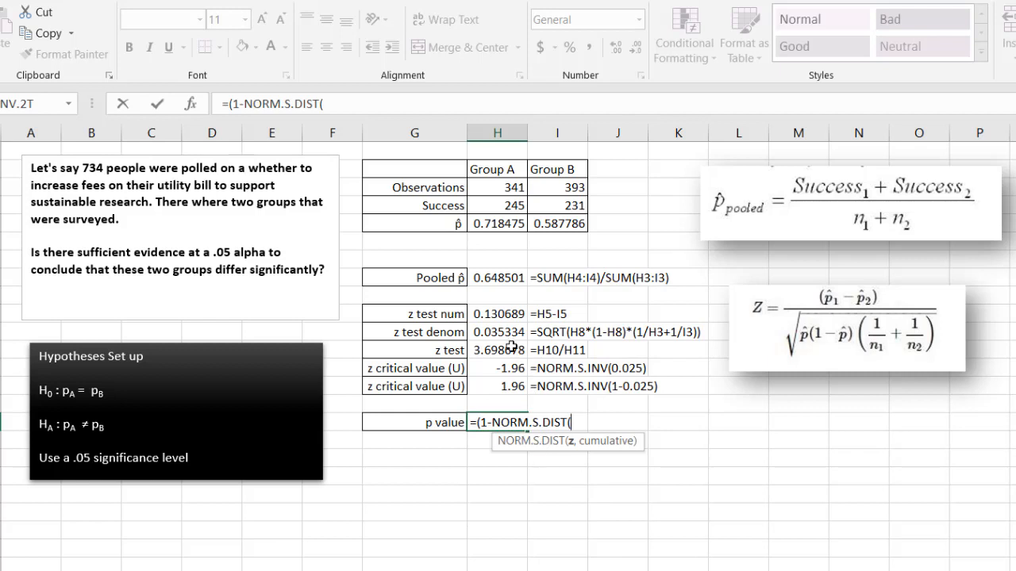
click(496, 349)
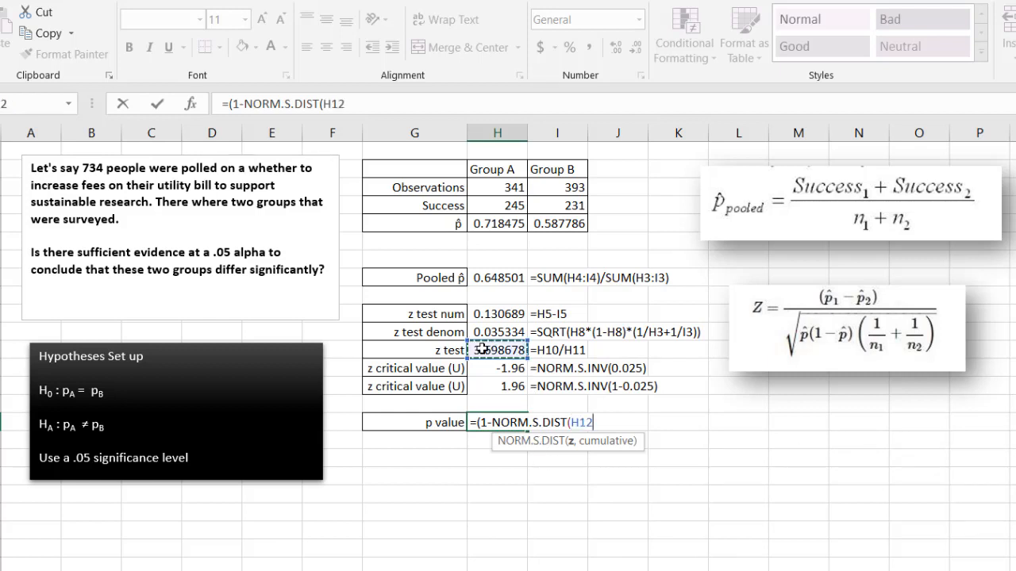
text(,)
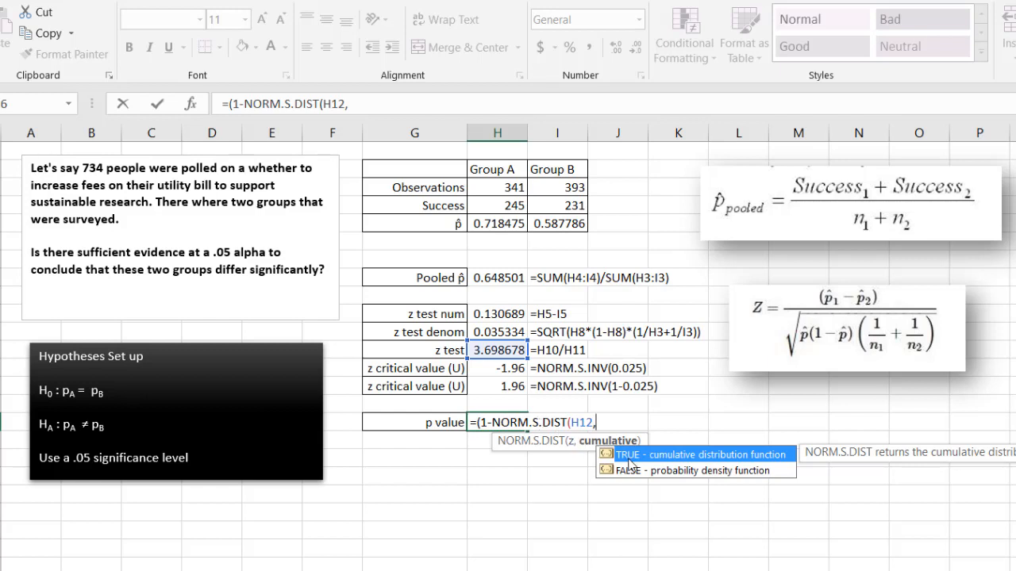
mouse_move(692, 460)
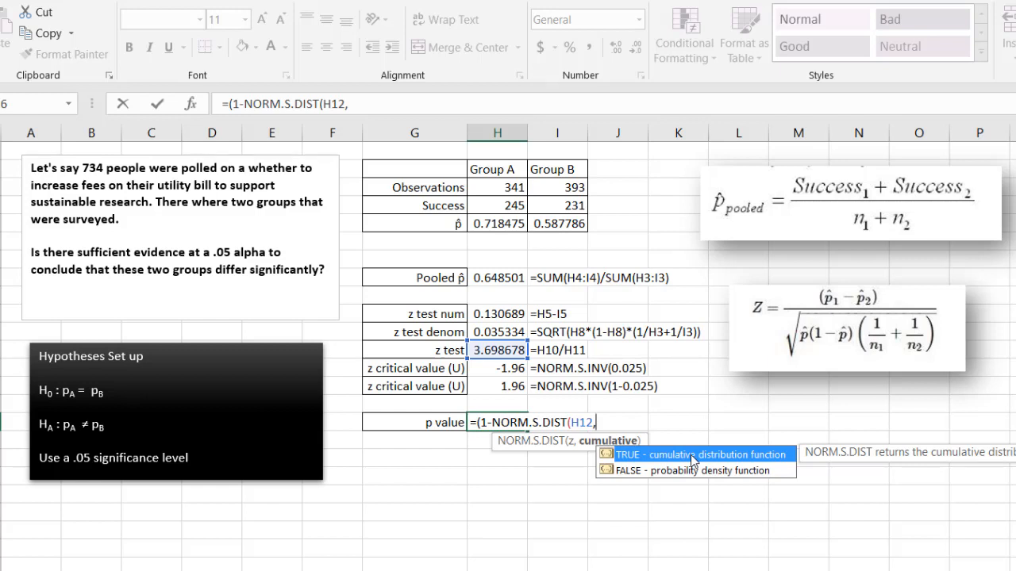
text(true))
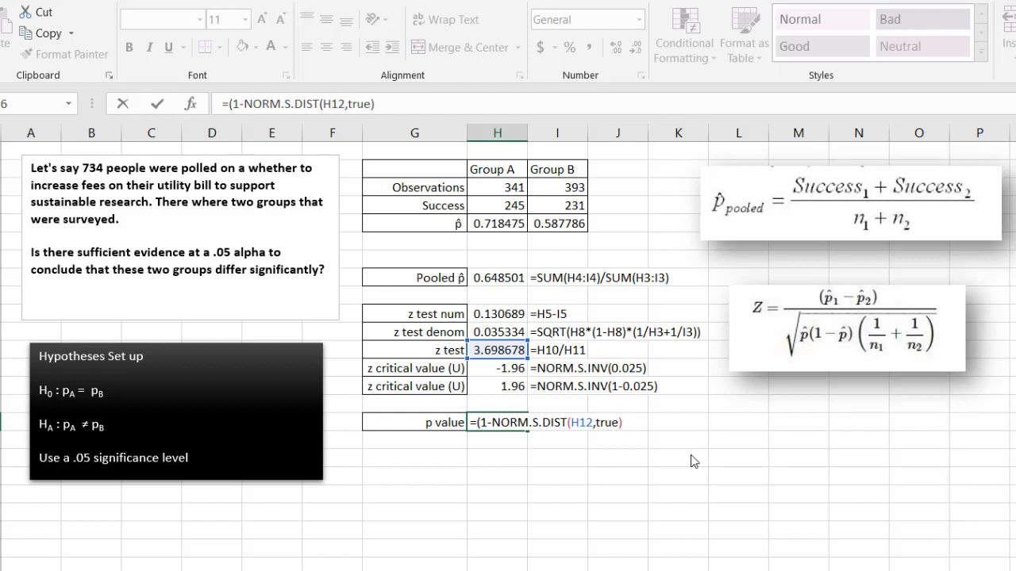
text(*)
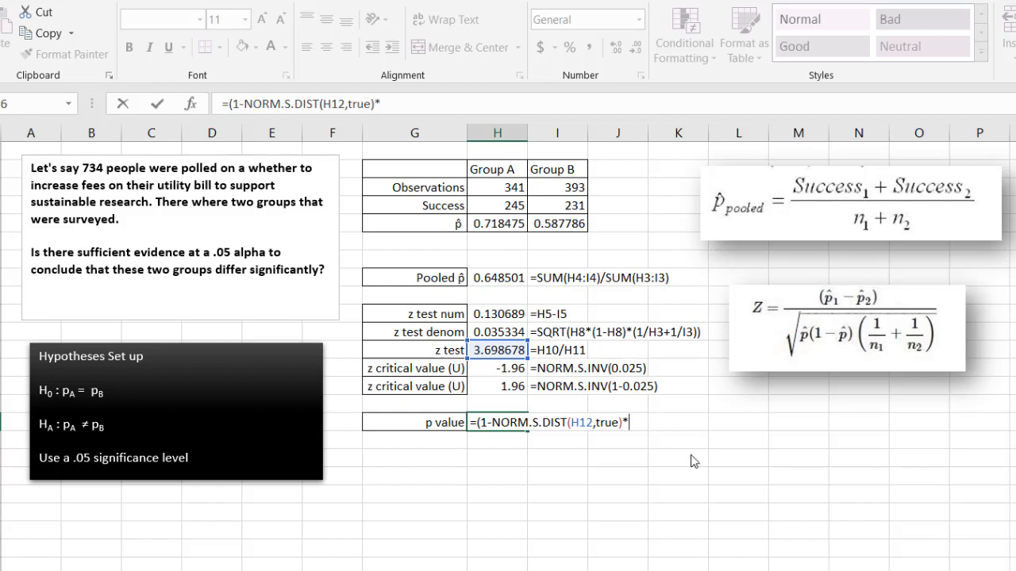
text(2)
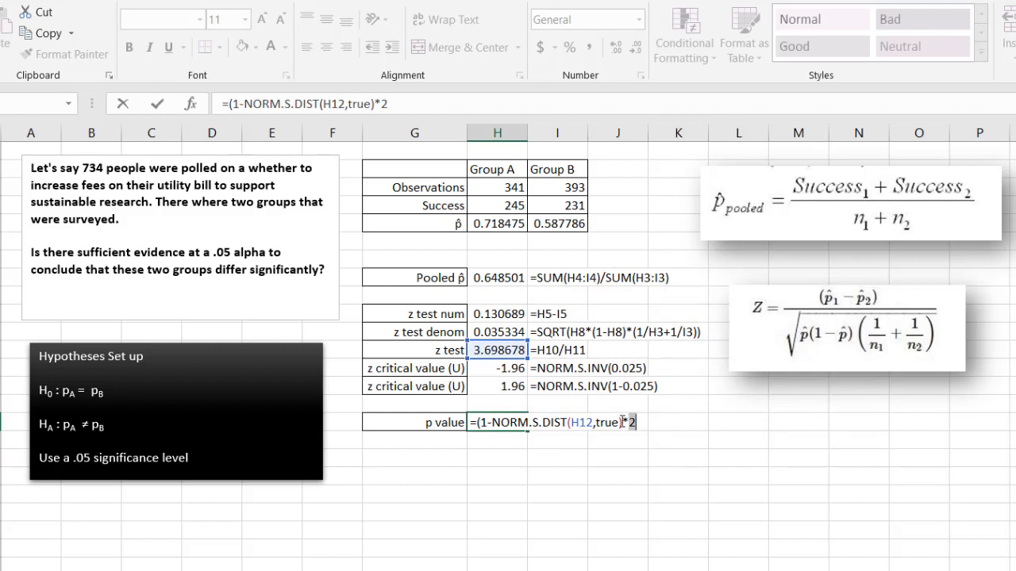
text())
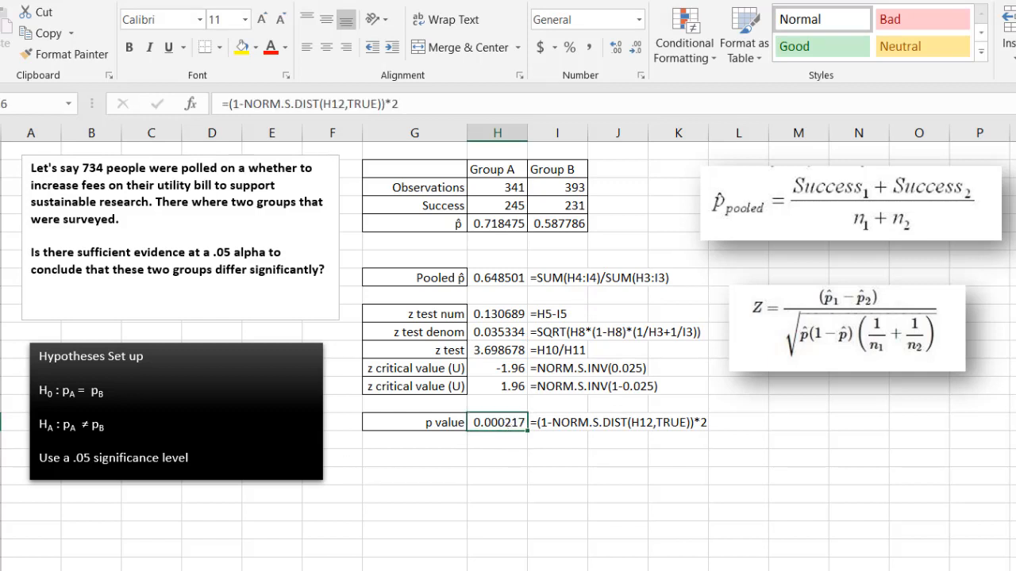
Launch the Data Analysis add-in from the Data tab.
click(174, 411)
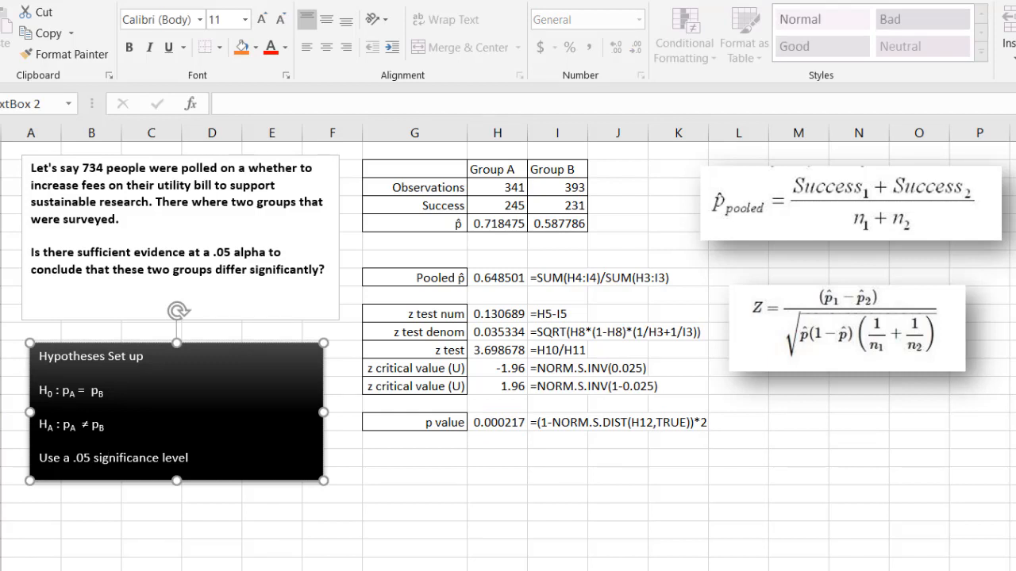
double_click(79, 457)
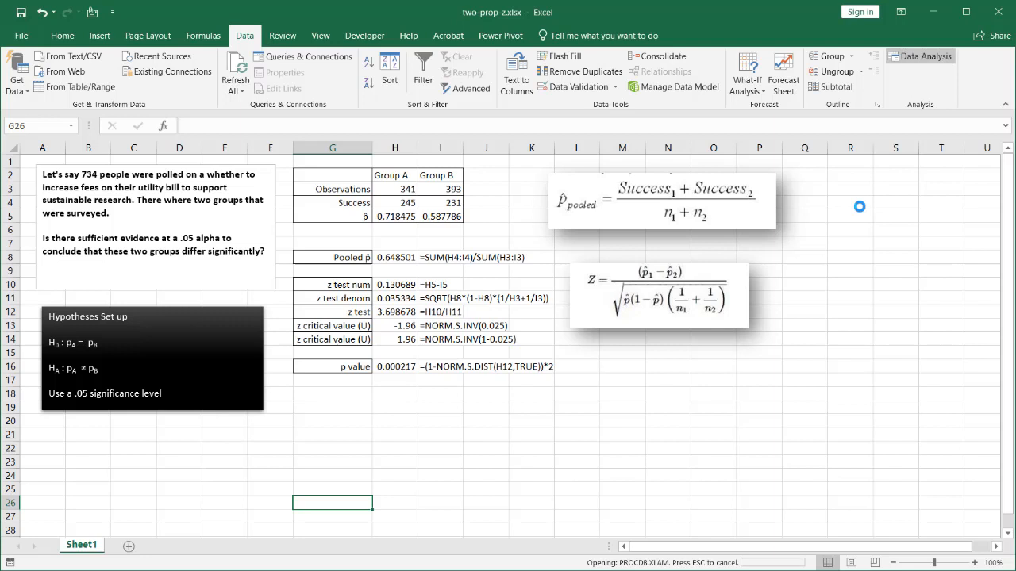
click(919, 55)
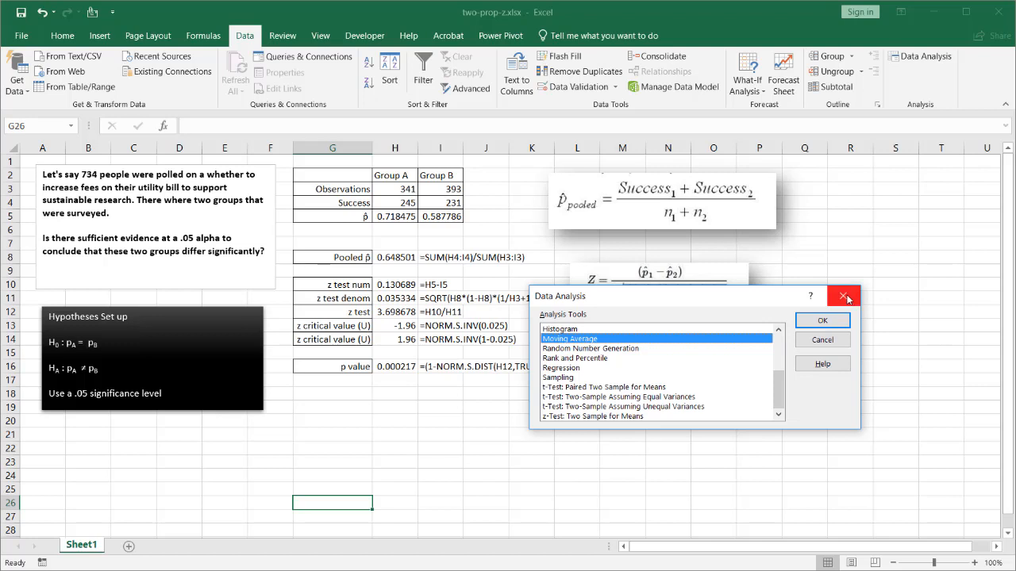
click(844, 297)
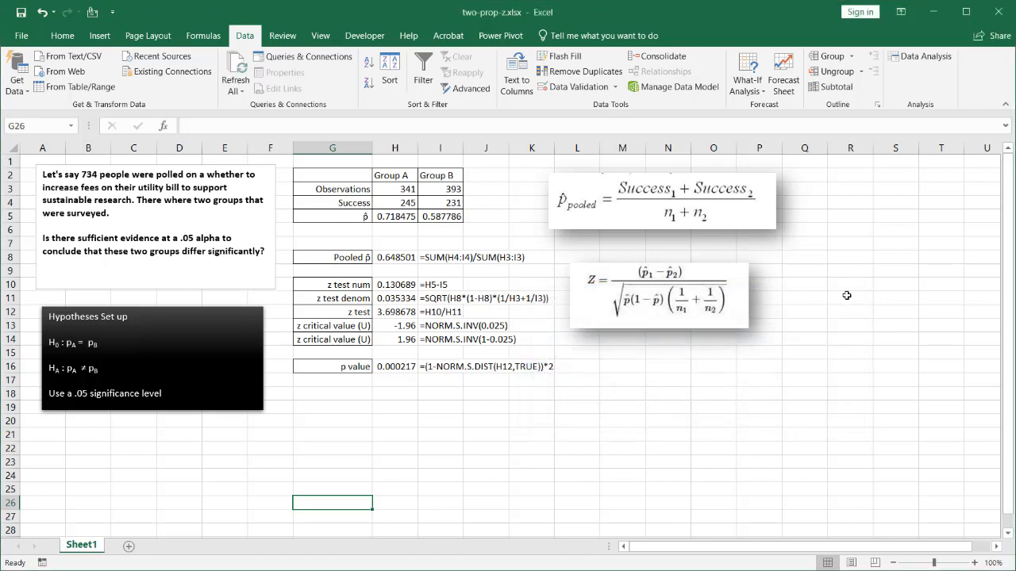
mouse_move(373, 194)
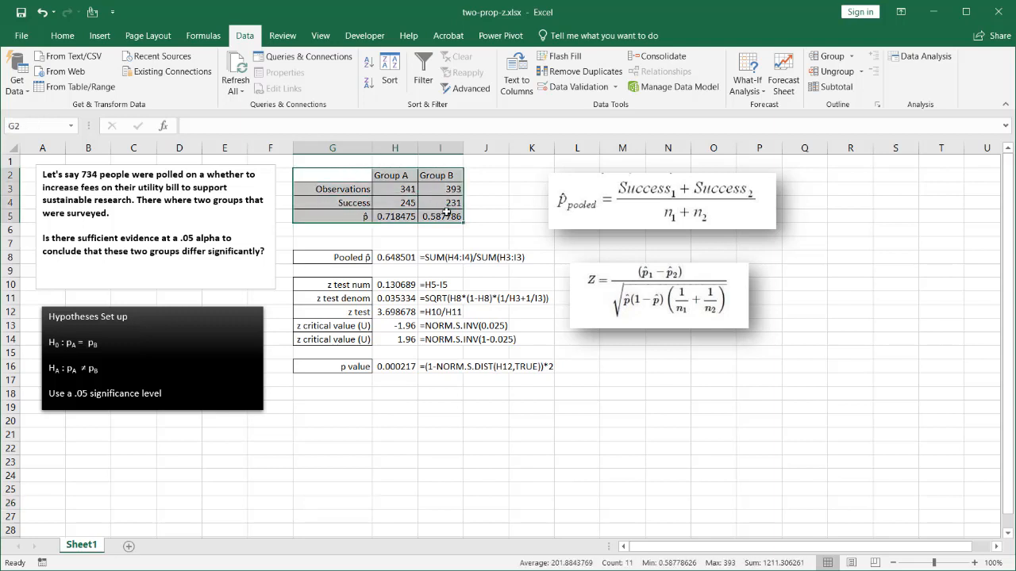
click(659, 295)
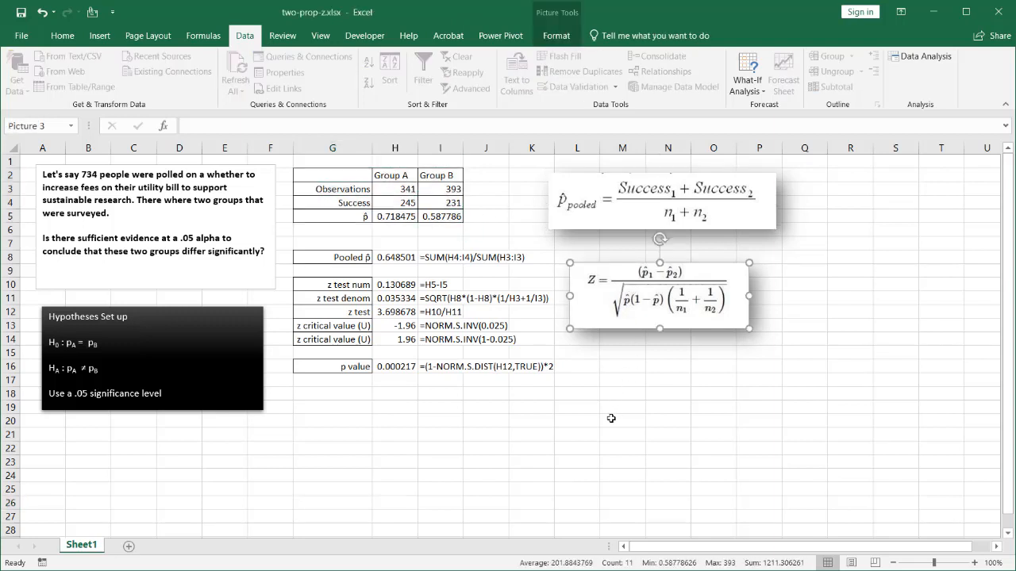
click(622, 435)
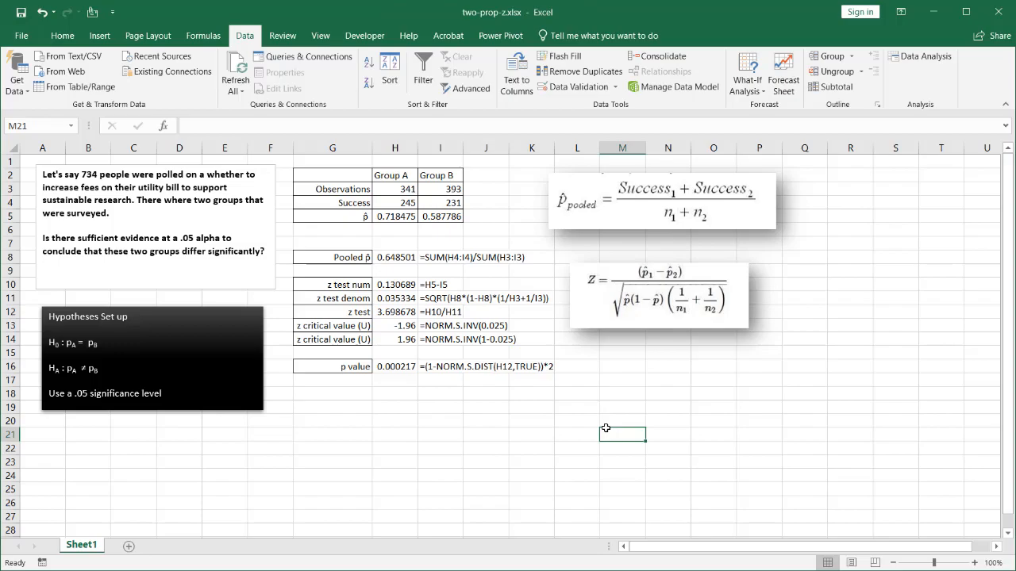